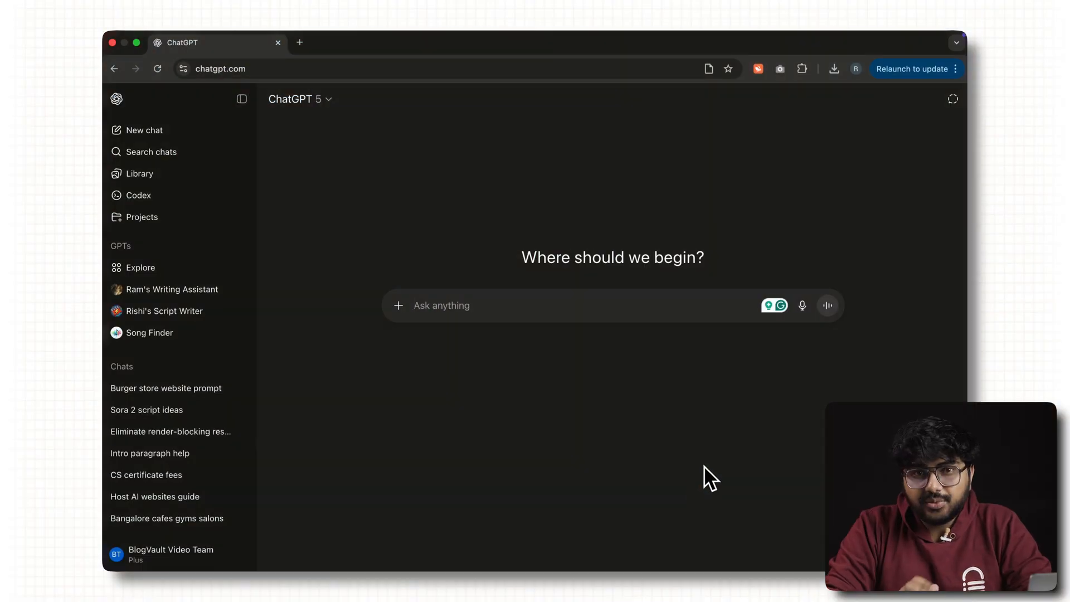
mouse_move(512, 406)
text(I want to build a)
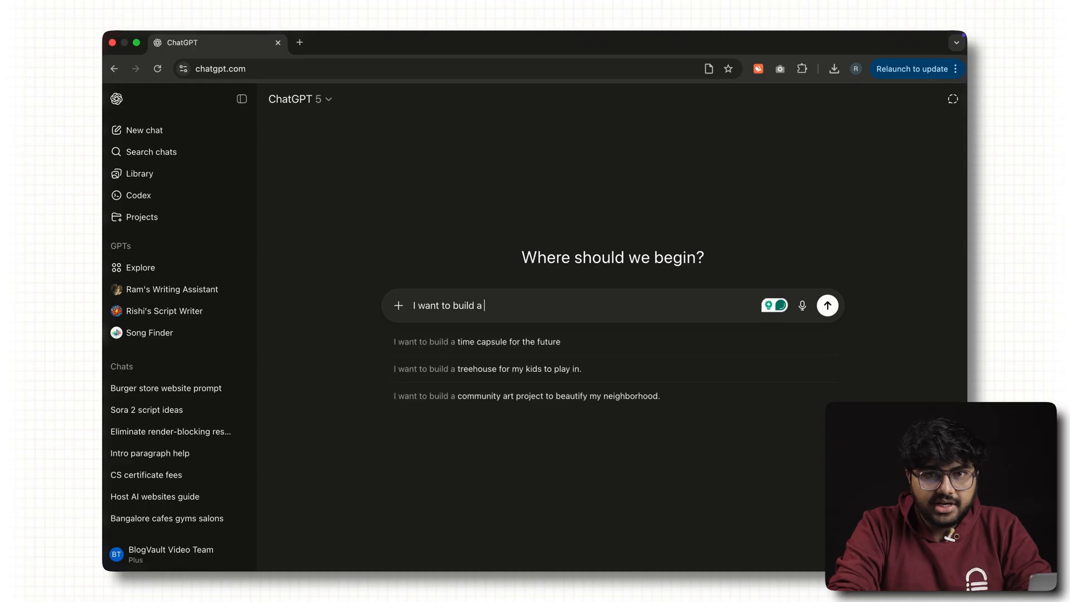
- Draft a ChatGPT request for a one-page burger store site built in Replit, styled like SmashGuys
text(burger store website (one page)
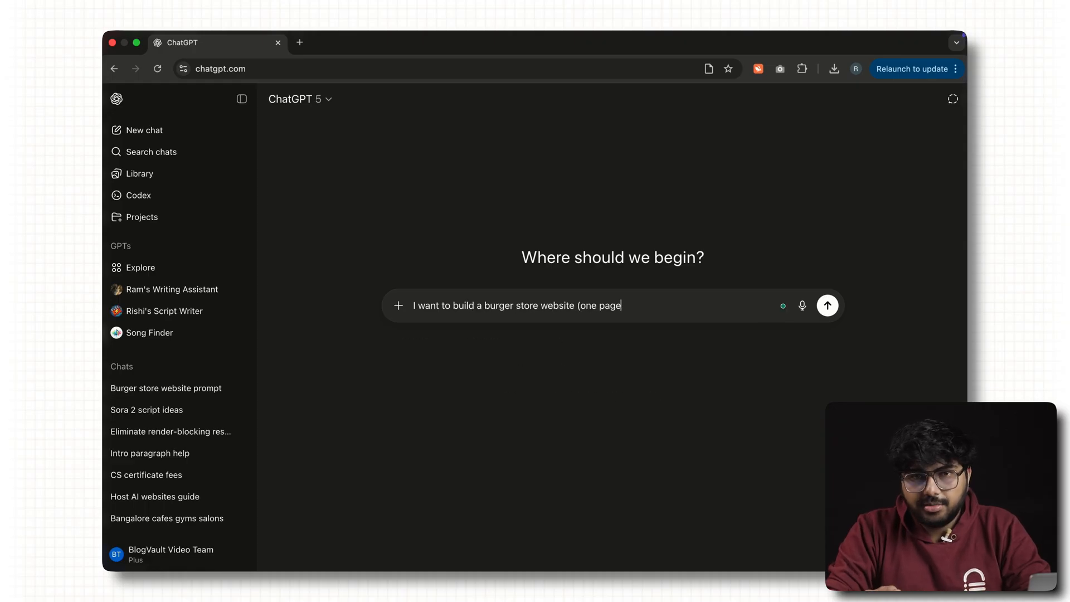
text() that covers eve)
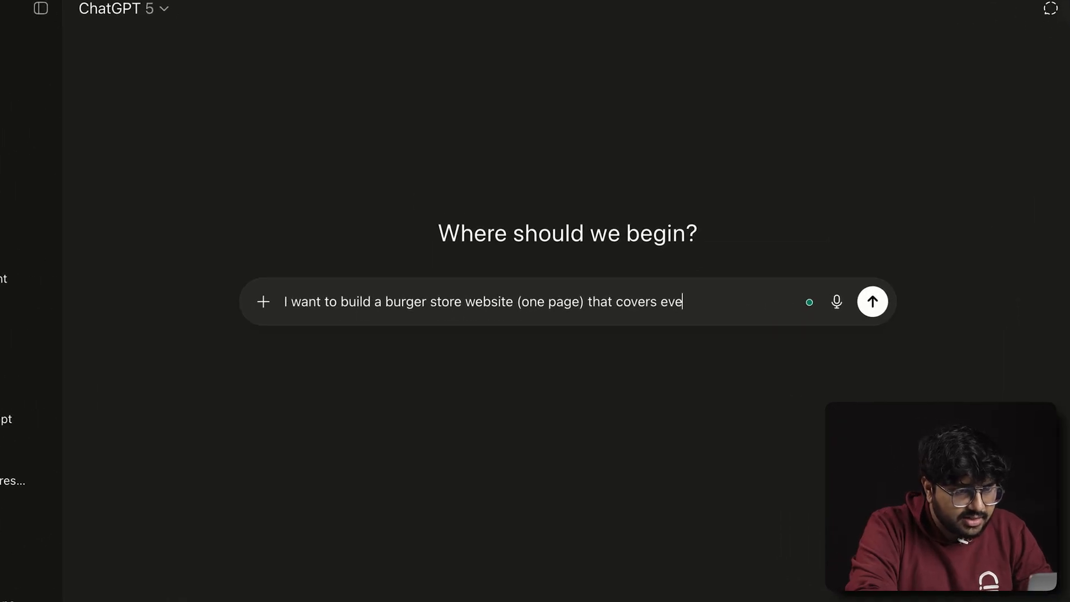
text(rything from myt)
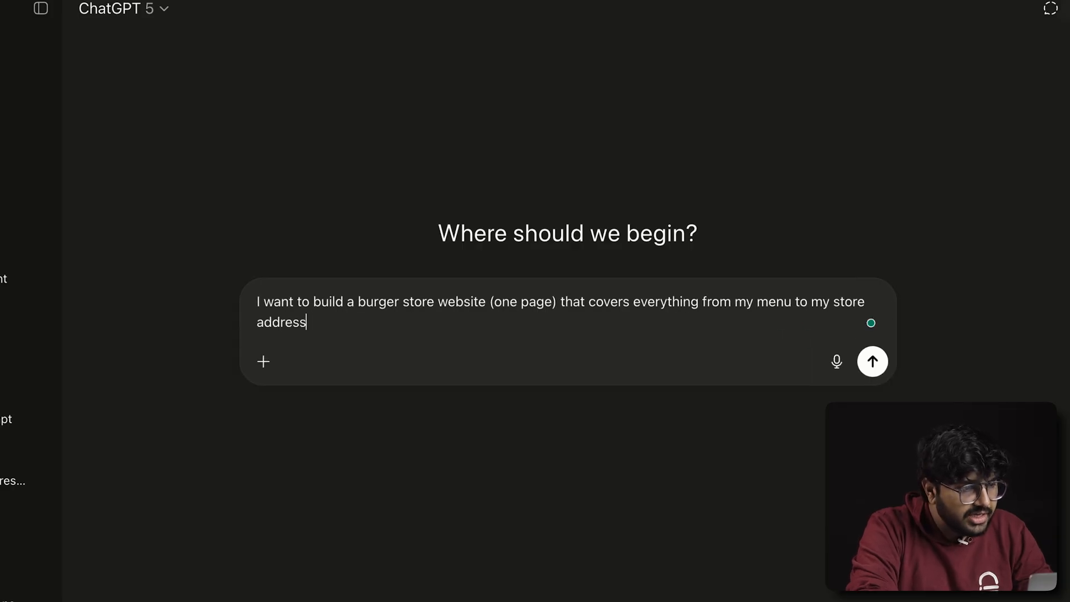
text(using Replit.)
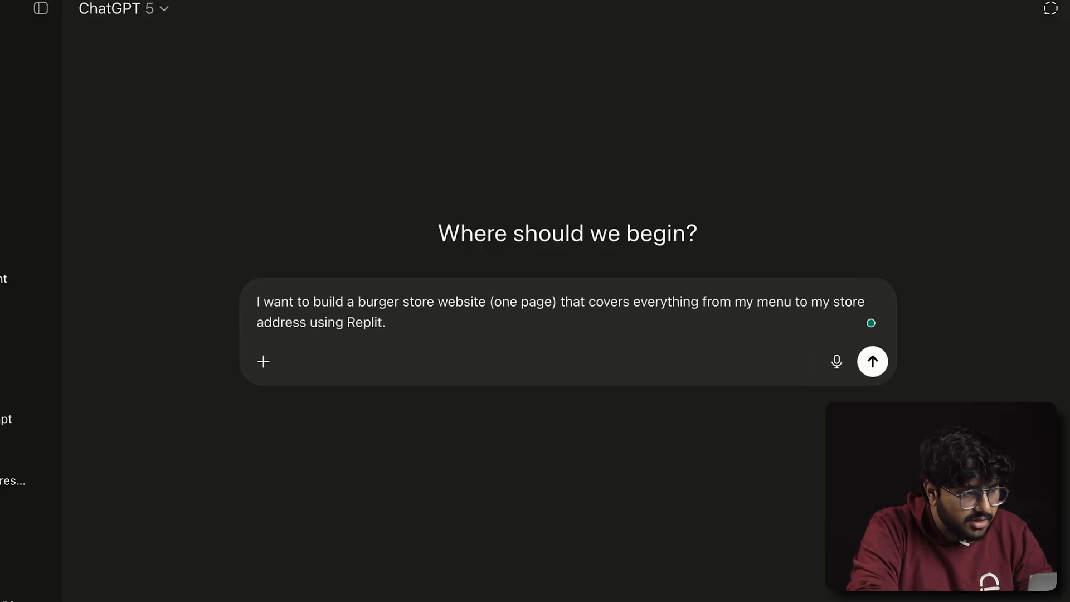
text(Also, I want you to follow the st)
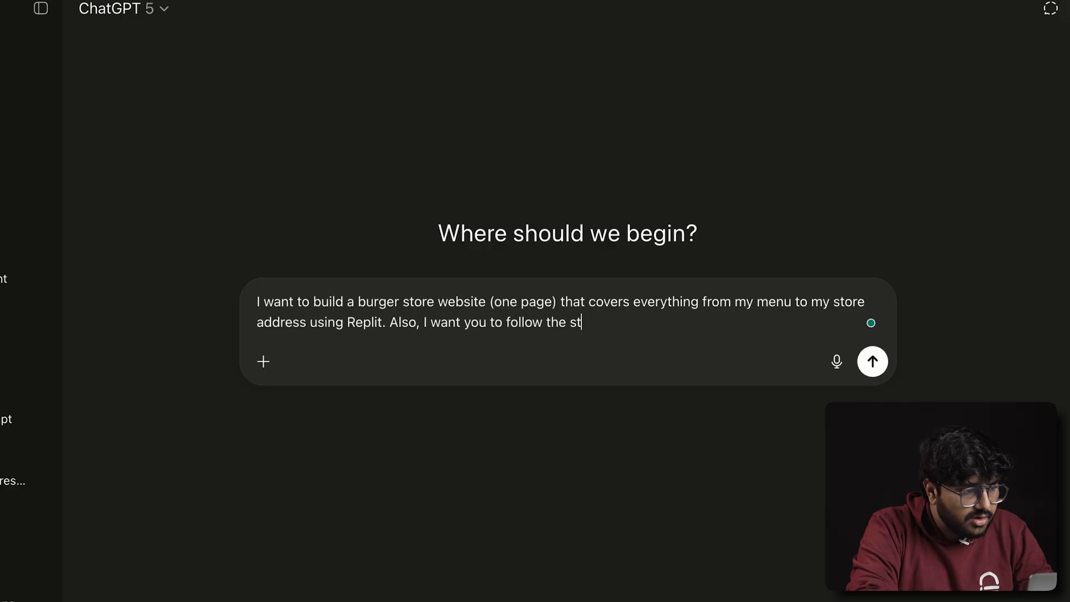
text(yle of SmashGuys and use)
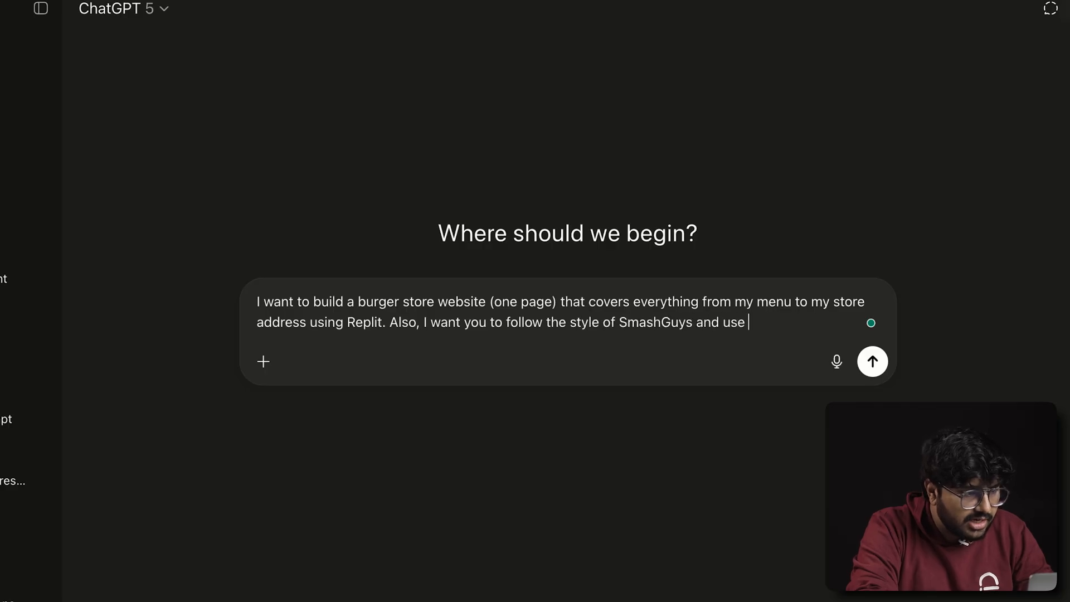
text(colors and styles that the)
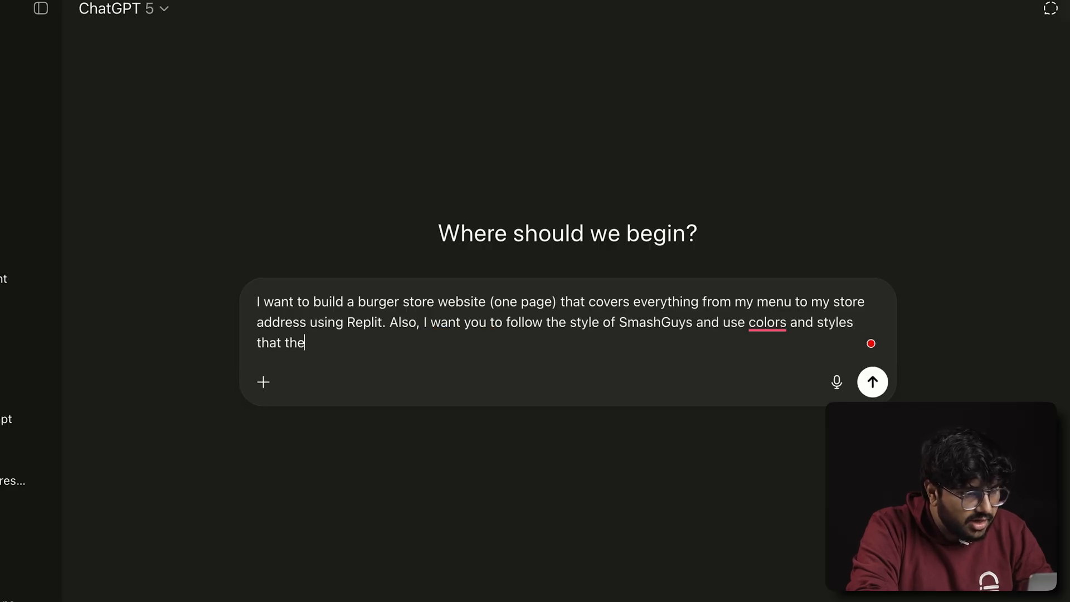
text(y use in their website. He)
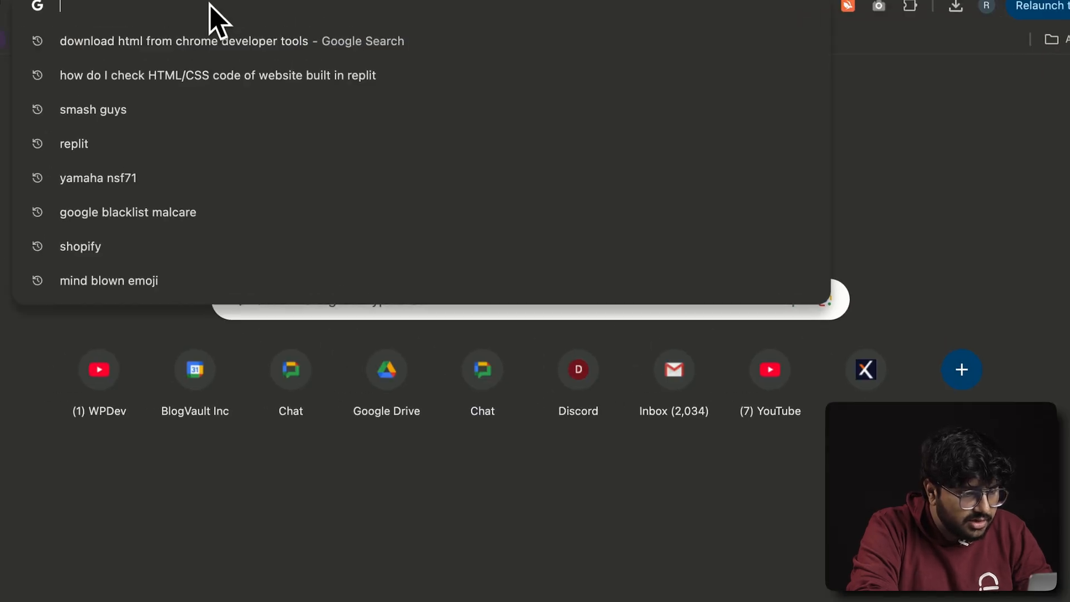
- Add the smashguys.in link and a SmashGuys homepage screenshot to the request
right_click(314, 92)
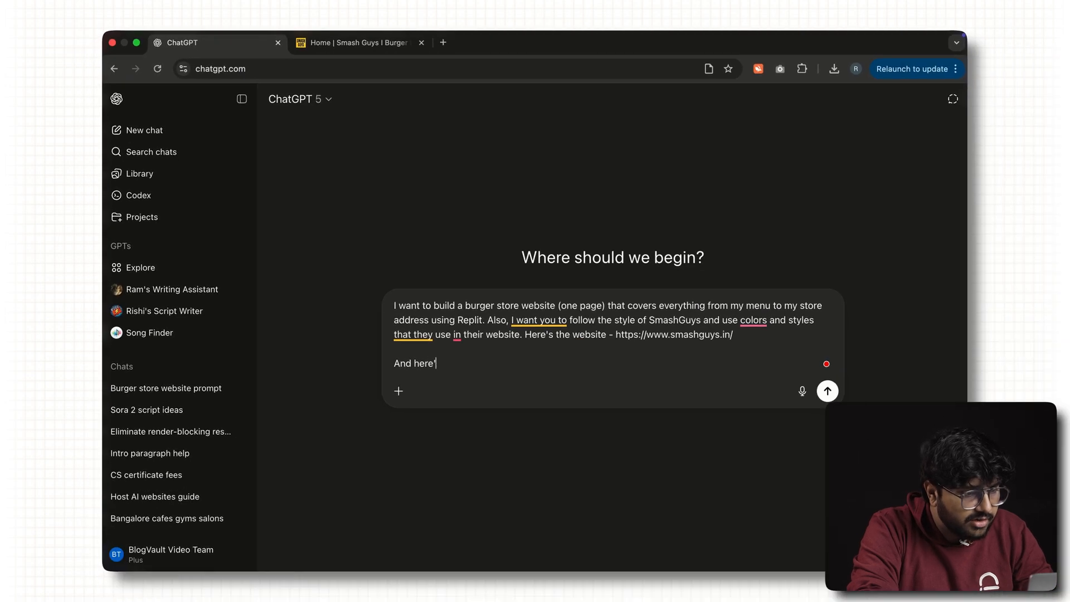
text('s the hompage and the colors they use -)
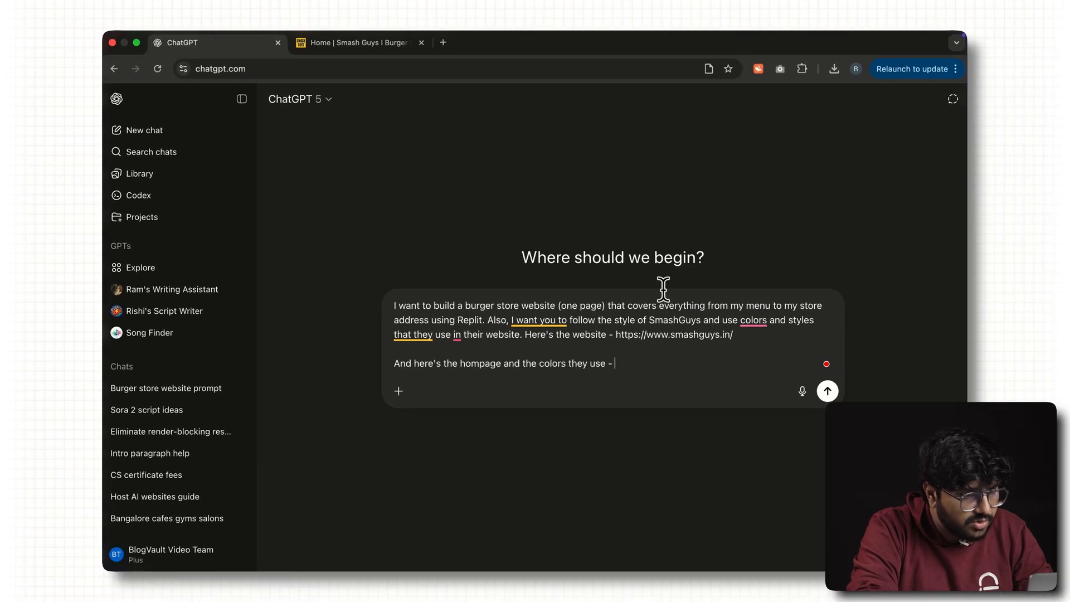
click(355, 43)
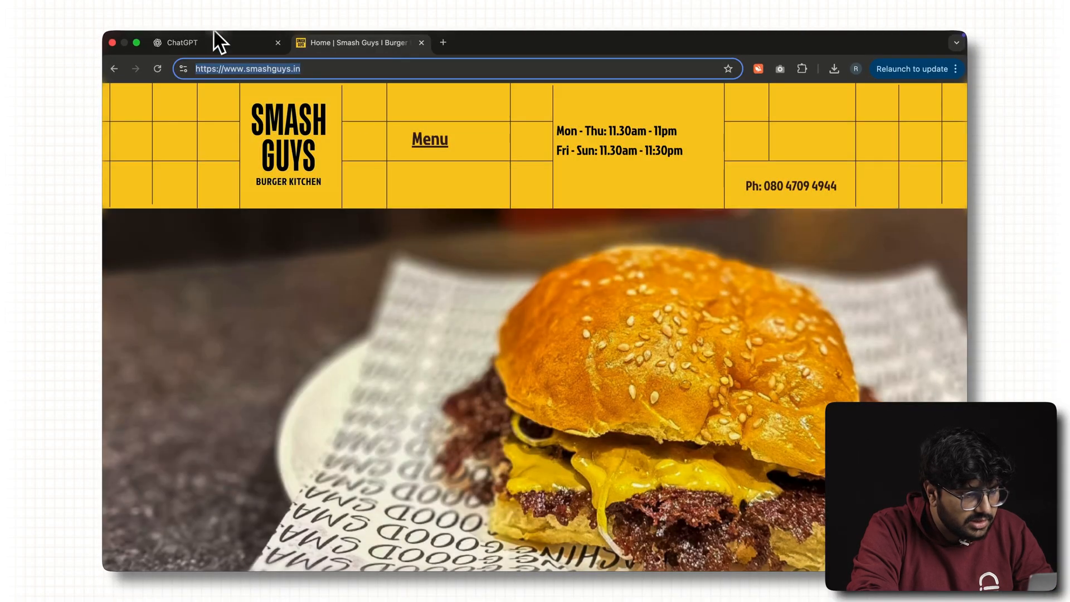
click(182, 42)
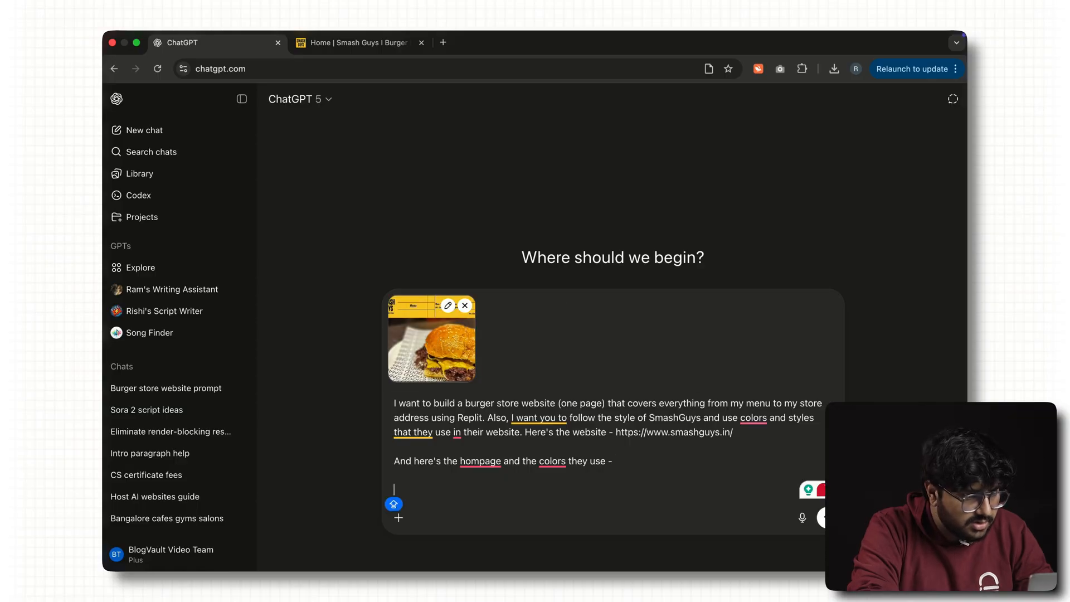
- Ask ChatGPT for a Replit prompt plus the HTML and CSS files
text(Now with all of that, c)
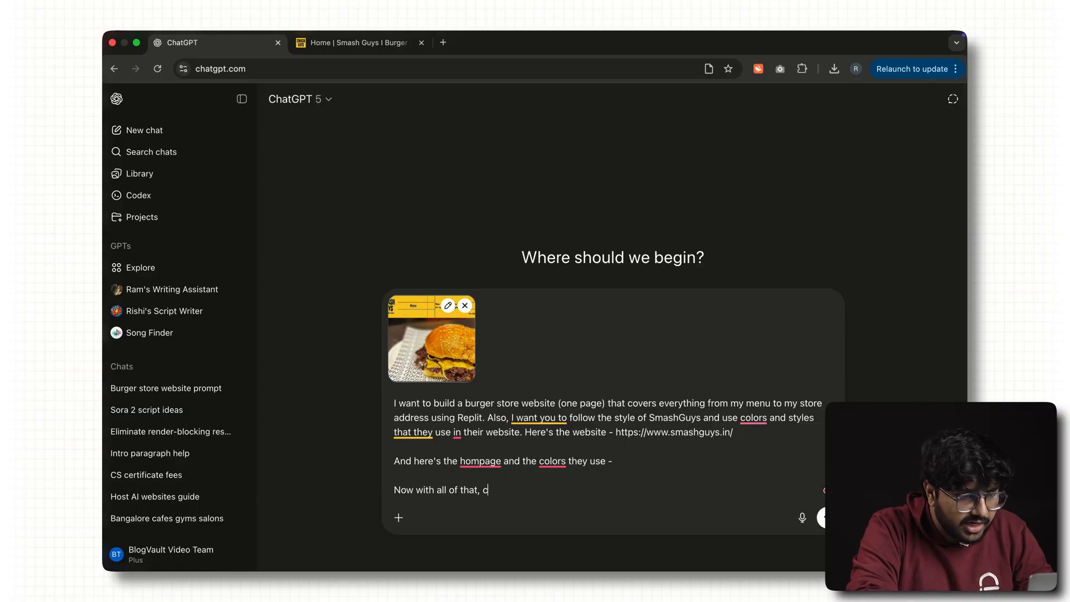
text(reate a prompt that I can give to Replit so it can create a website like this and)
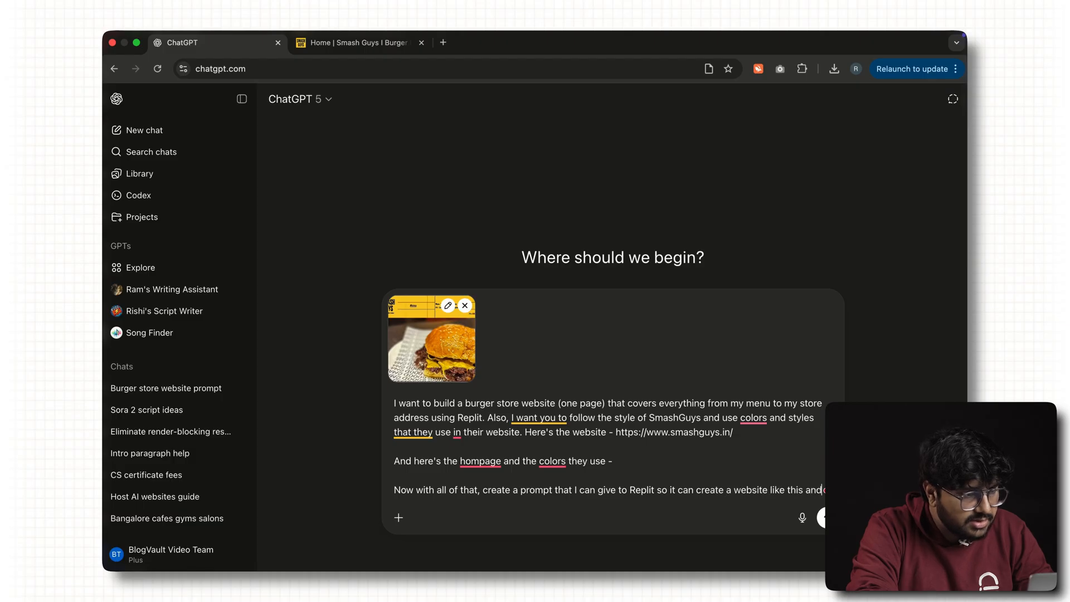
text(also give me the HTML and CSS files so I c)
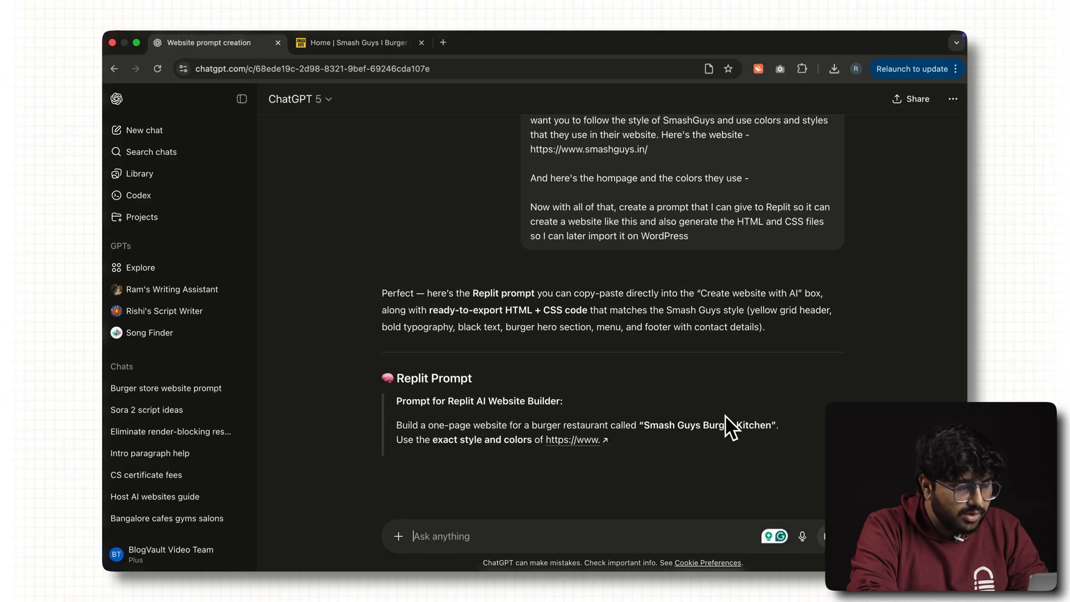
- Fill Replit's create-app box with ChatGPT's prompt and the smashguys.in link
scroll(down, 3)
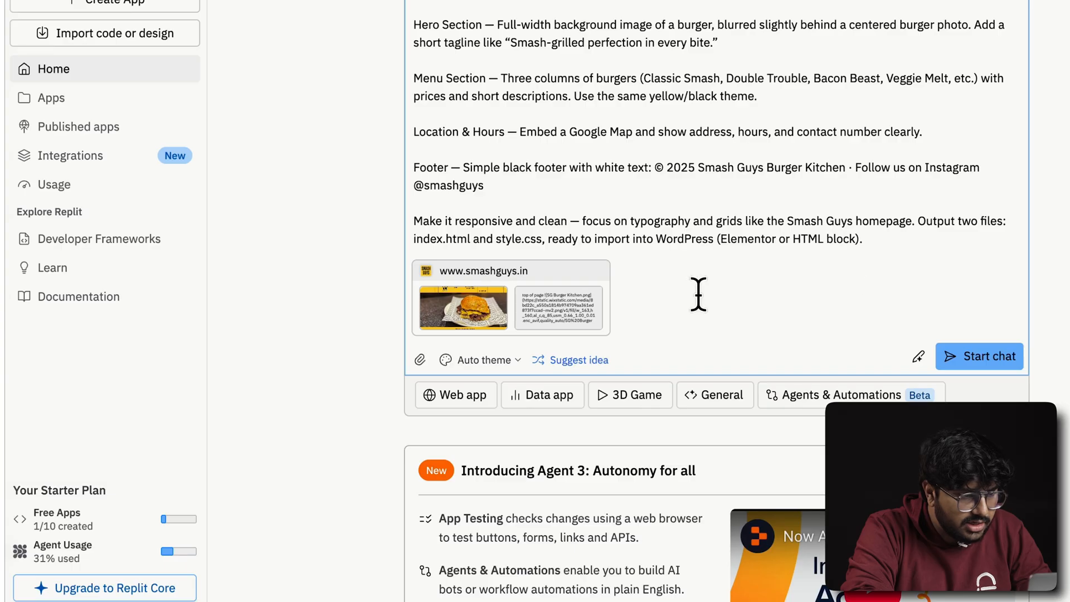
mouse_move(1003, 306)
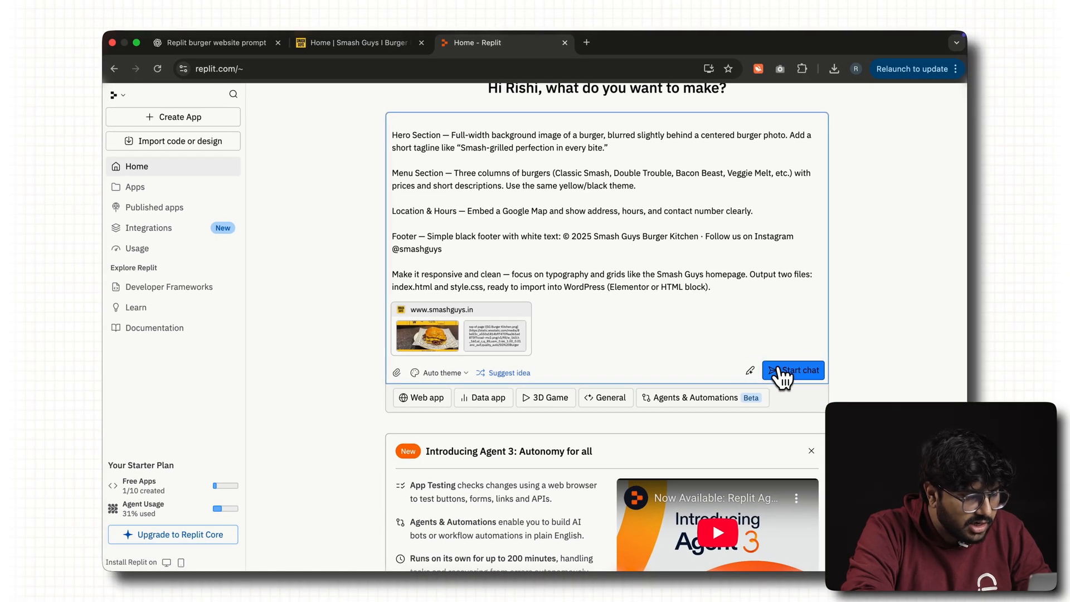
- Submit the prompt to the Replit agent and choose to start with a design prototype
click(793, 370)
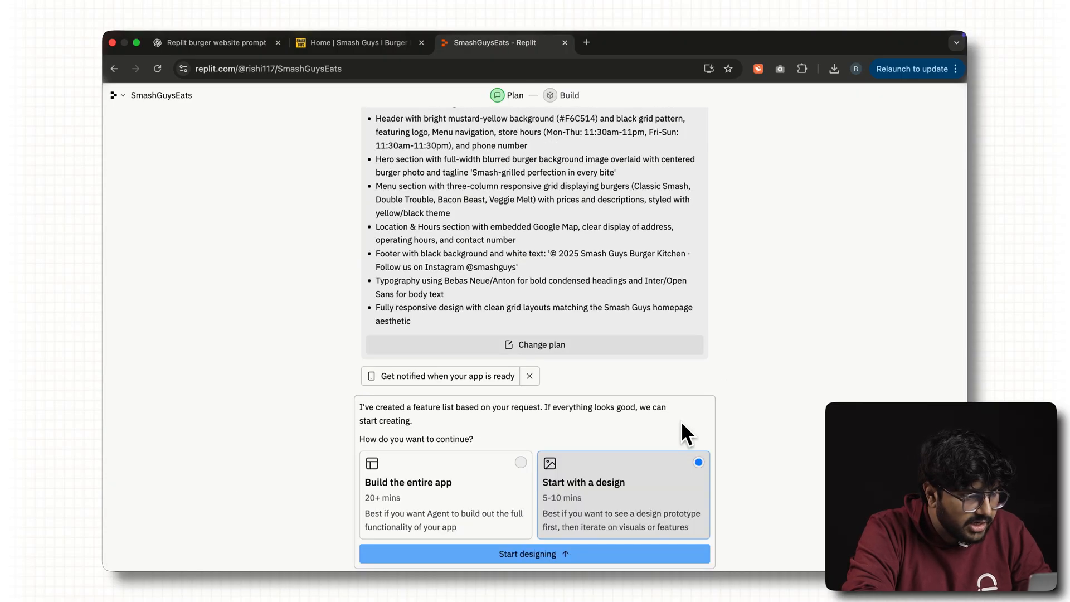
click(535, 553)
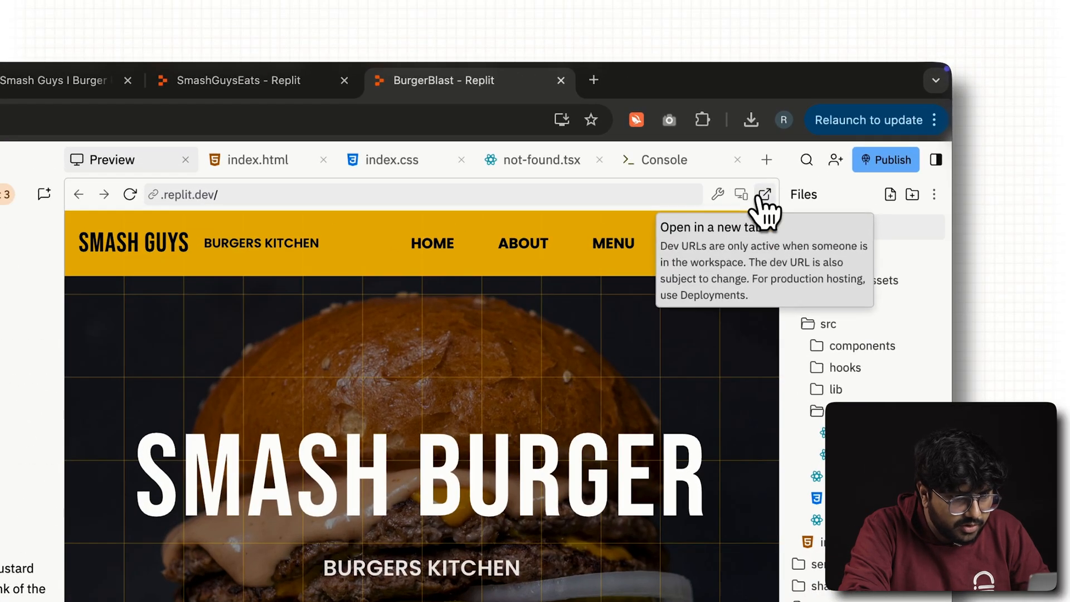
- Open the site preview in its own tab and save it to the Desktop as smashguys, Web Page, Complete
click(764, 194)
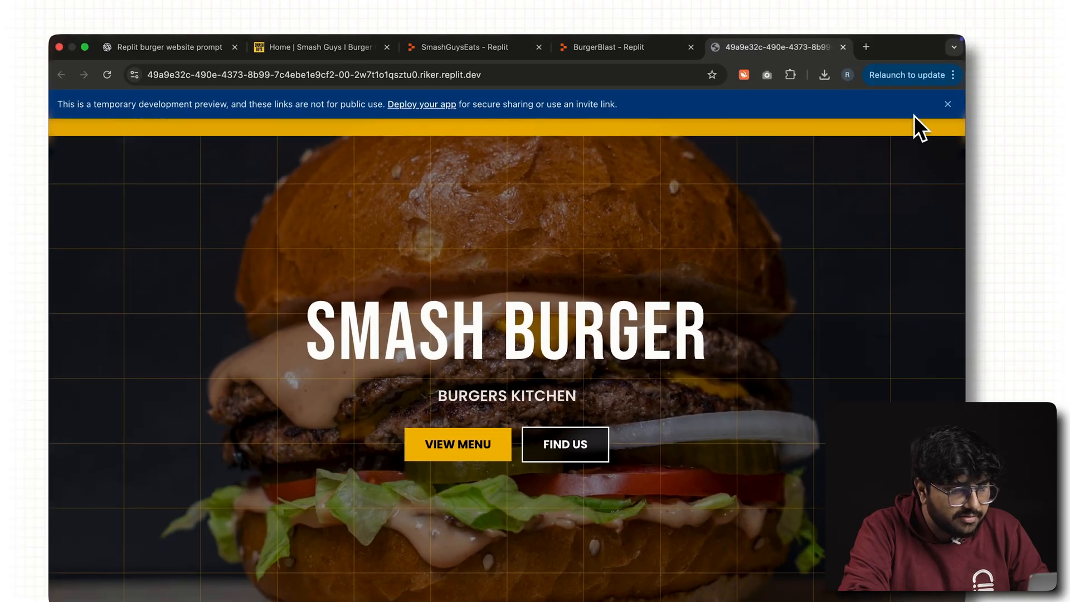
click(948, 104)
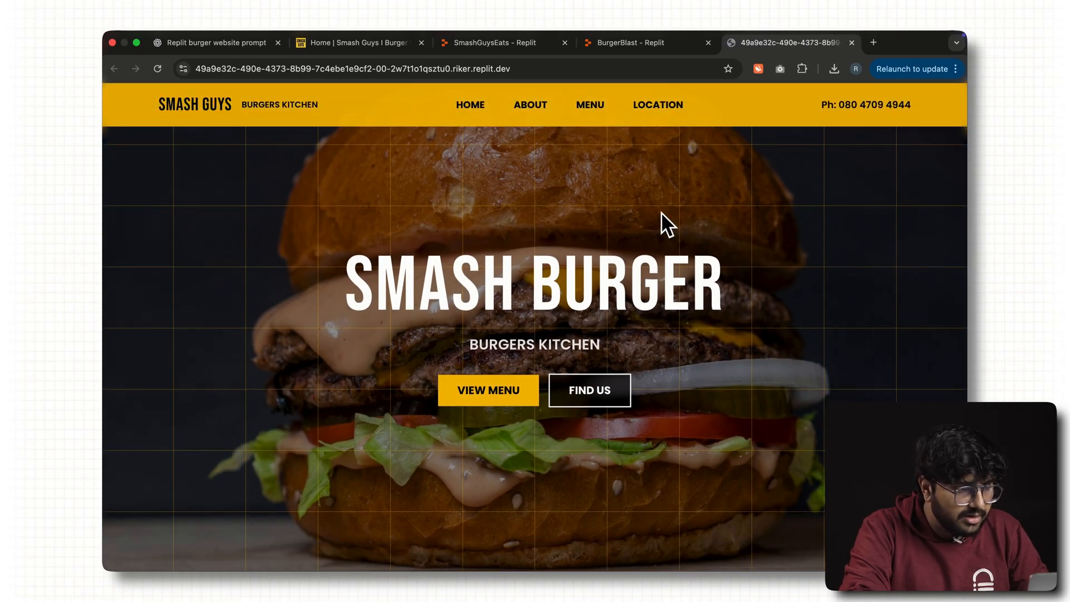
scroll(down, 3)
text(smash)
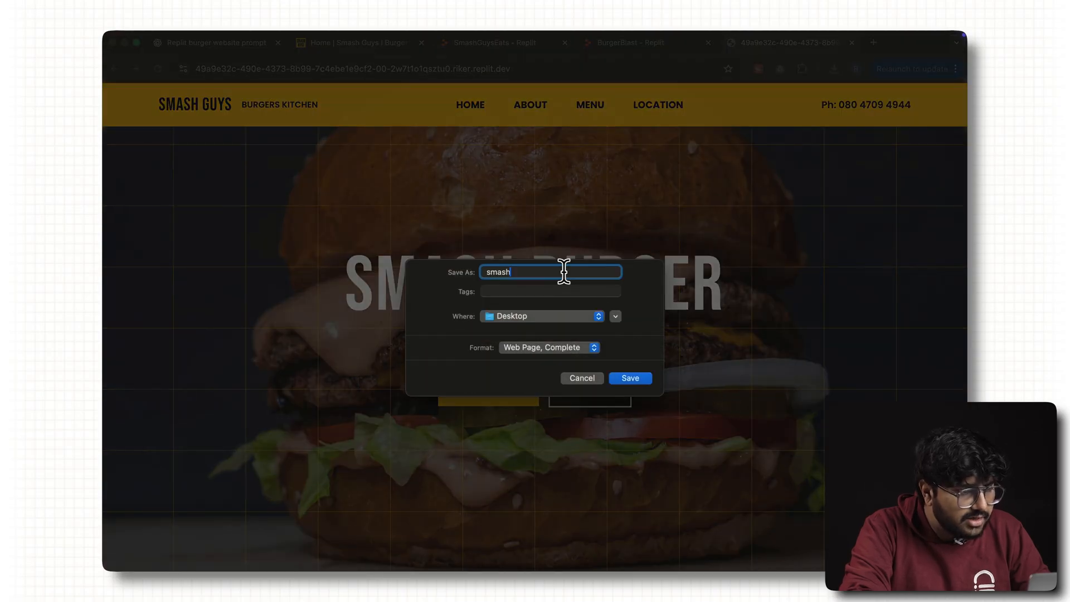
text(guys.)
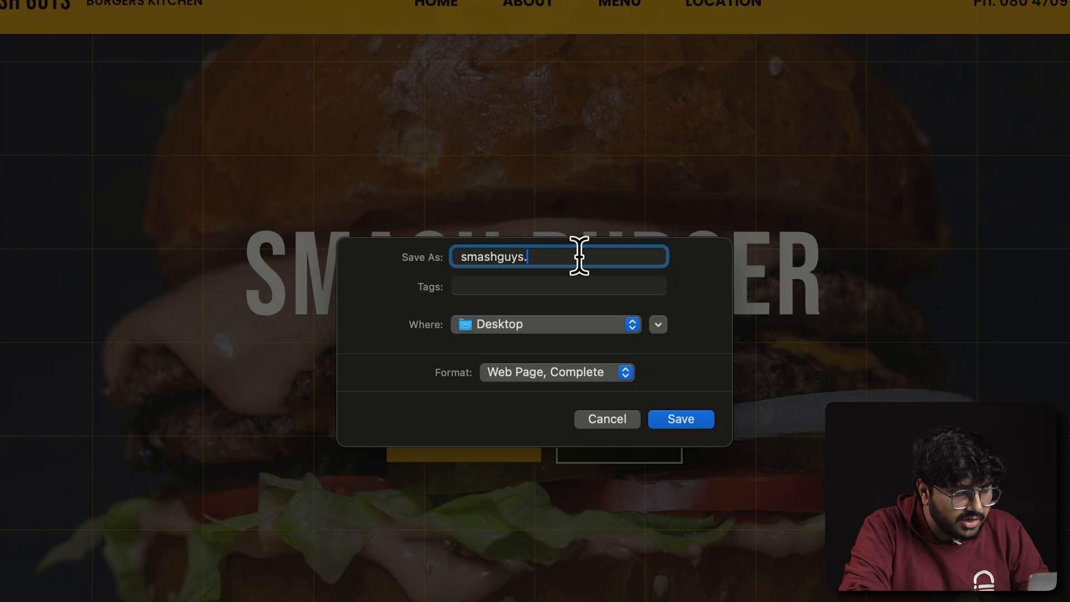
click(680, 418)
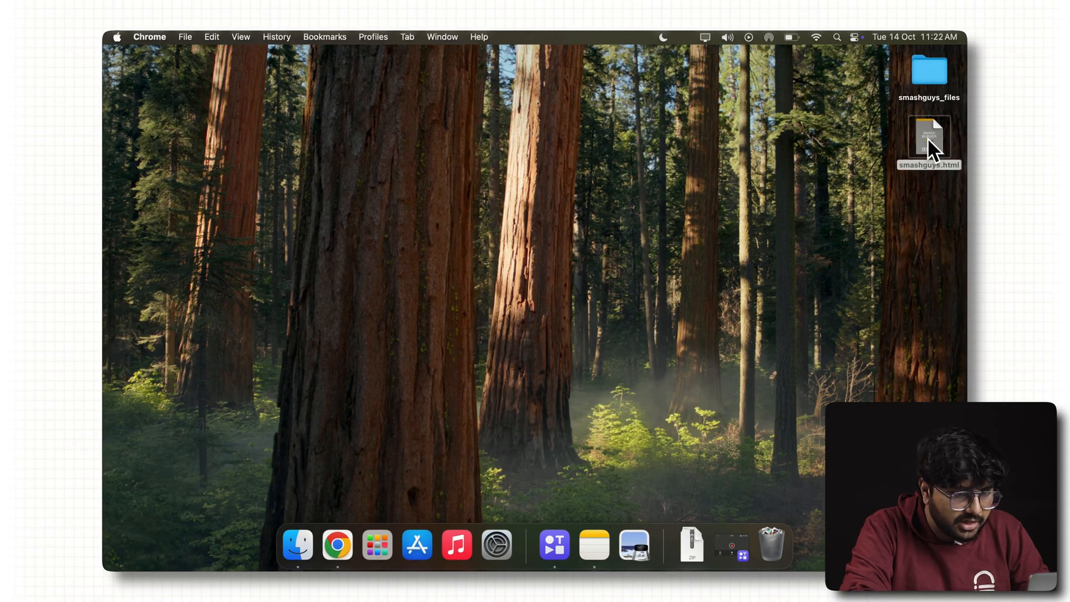
double_click(928, 136)
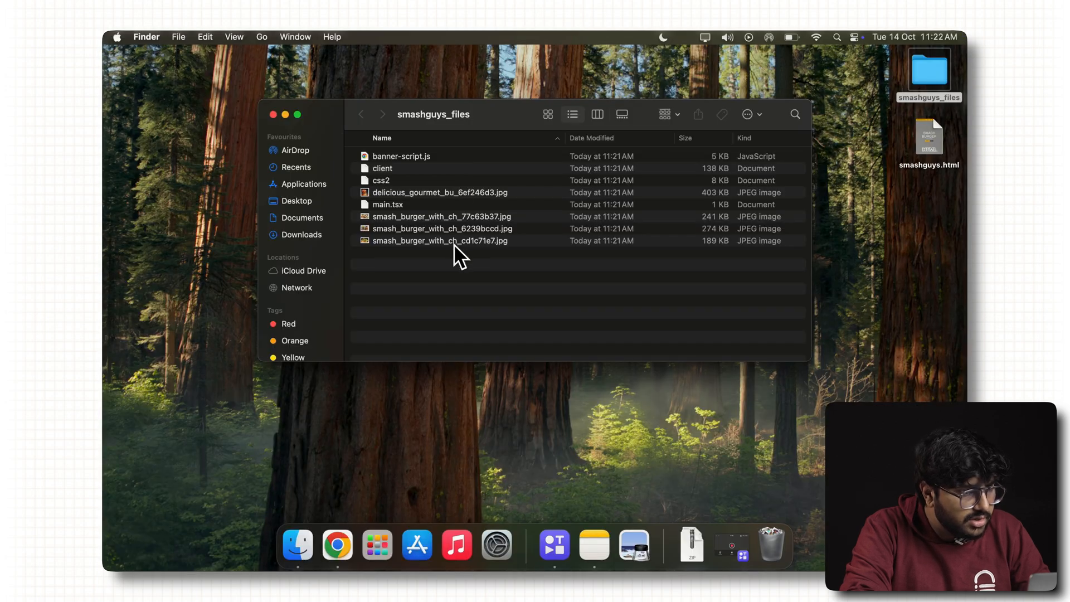
click(382, 168)
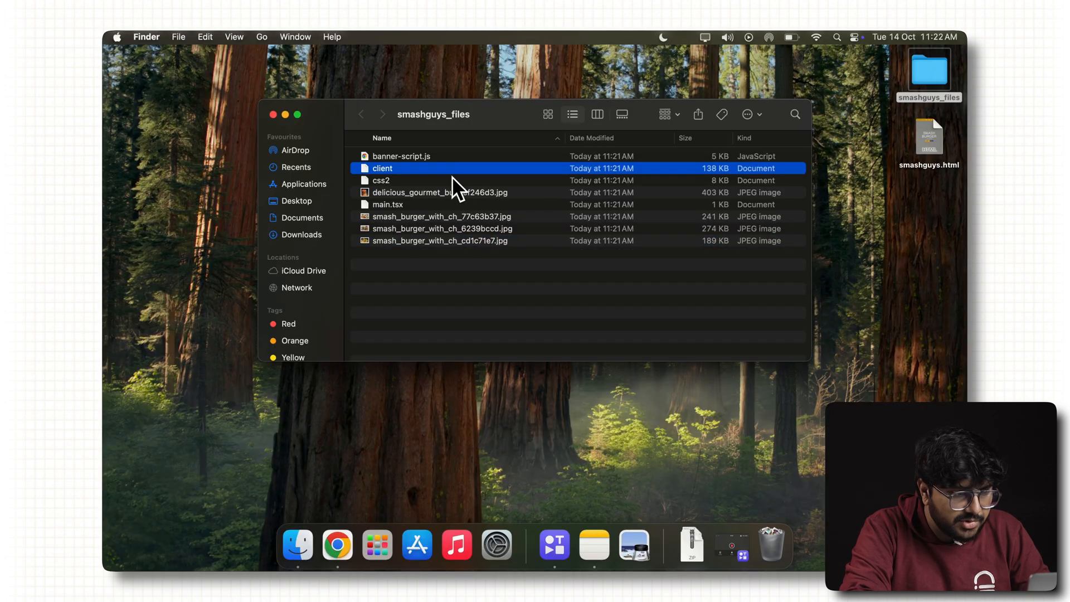
click(380, 180)
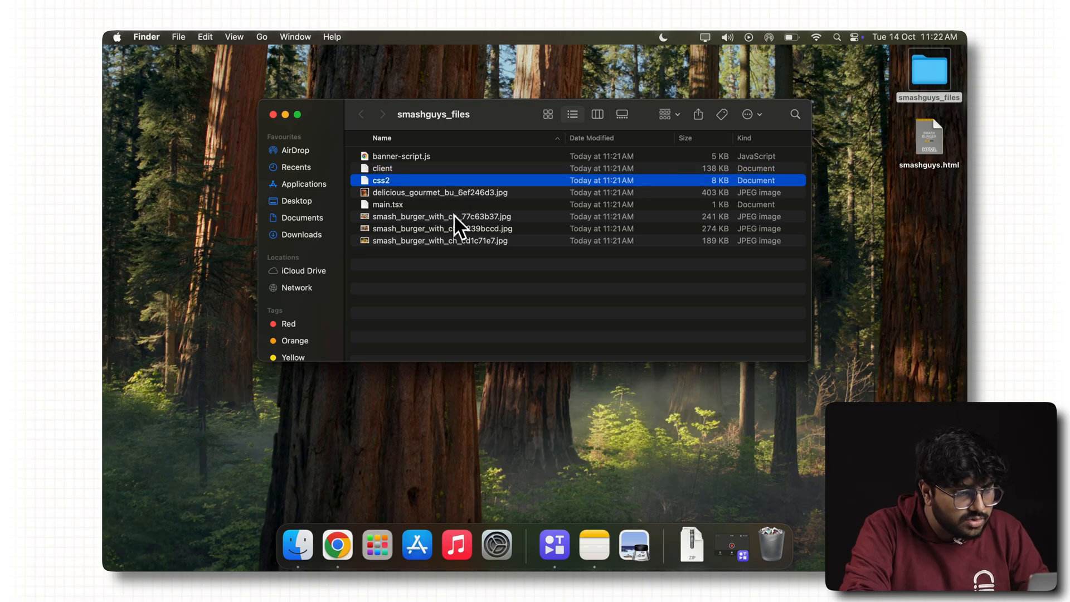
mouse_move(293, 129)
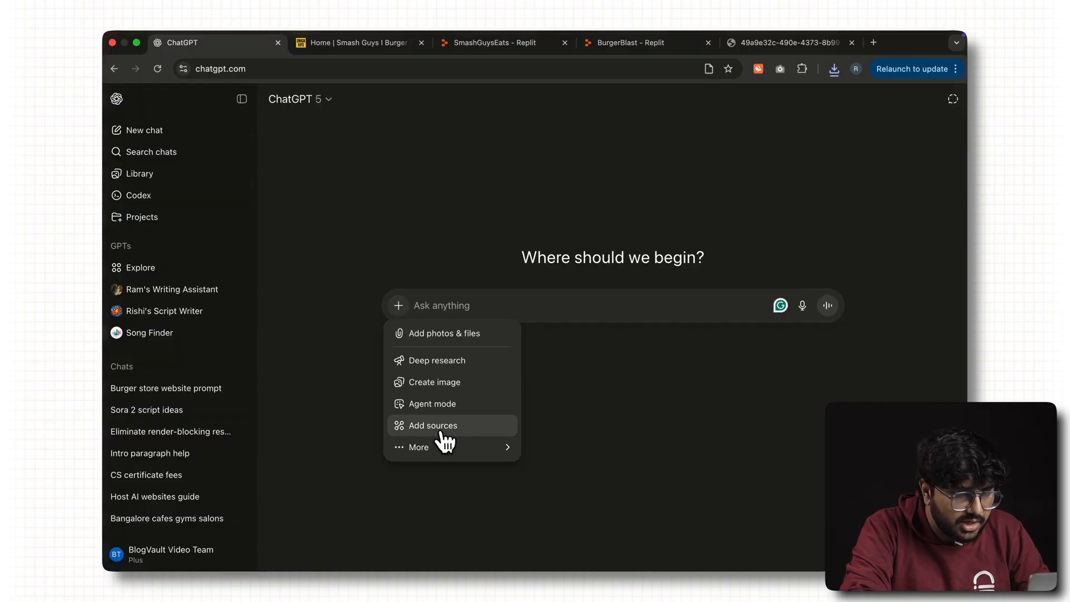
- Switch the ChatGPT chat to Canvas mode
click(425, 339)
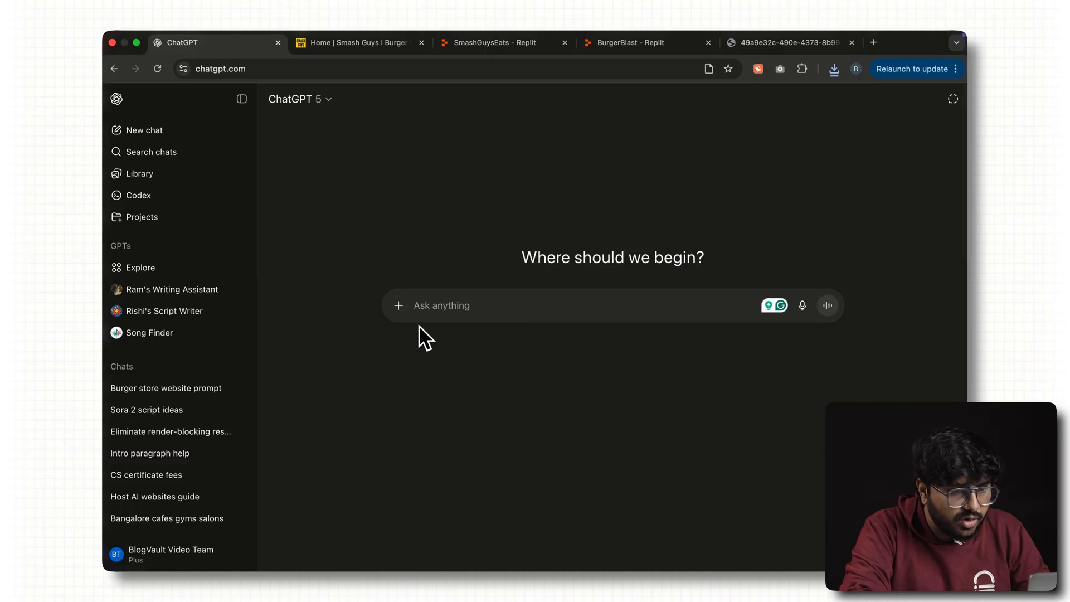
click(398, 305)
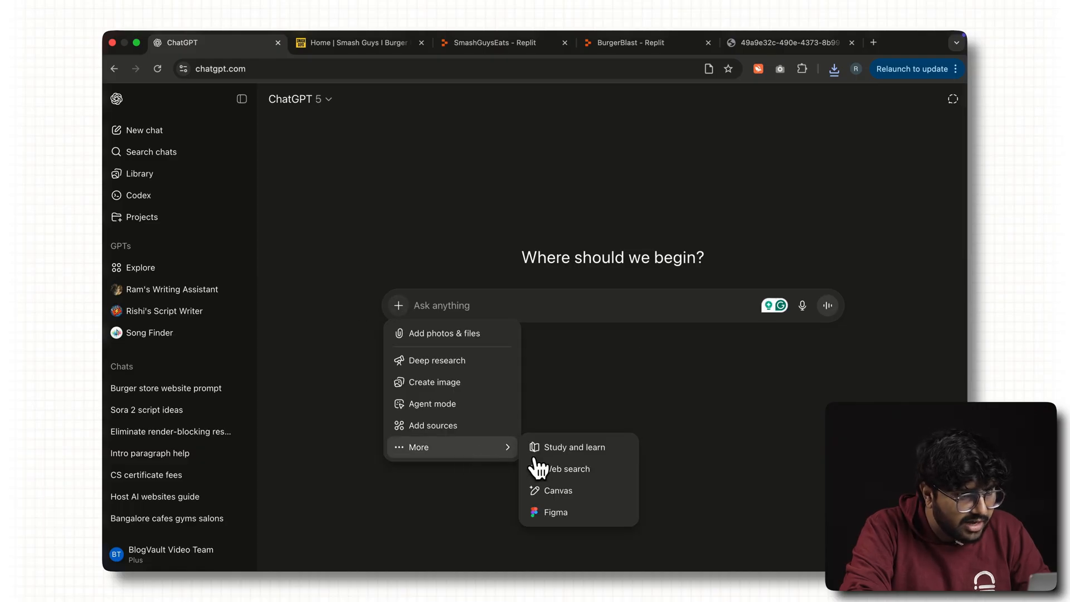
click(557, 490)
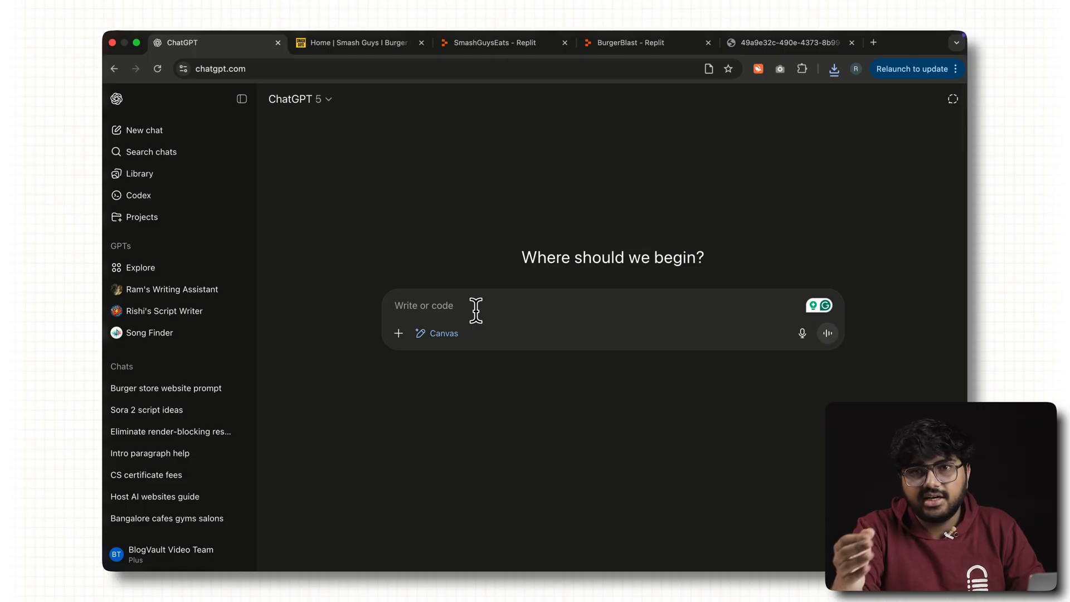
- Ask to convert the site exactly into an installable plugin, attaching smashguys.html and its files
text(I want)
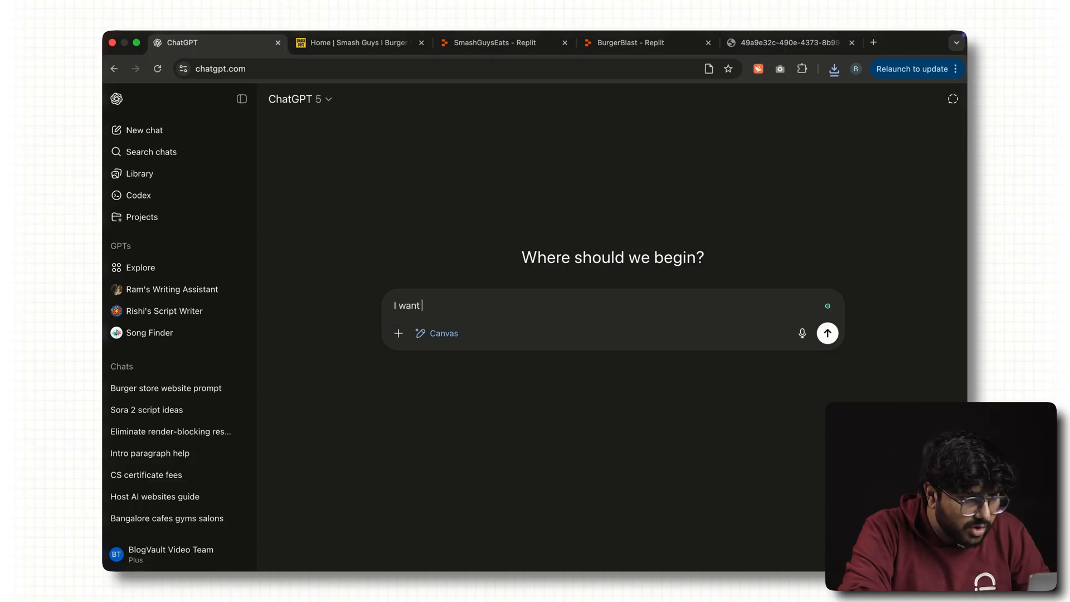
text(you to convert this website exactly as it)
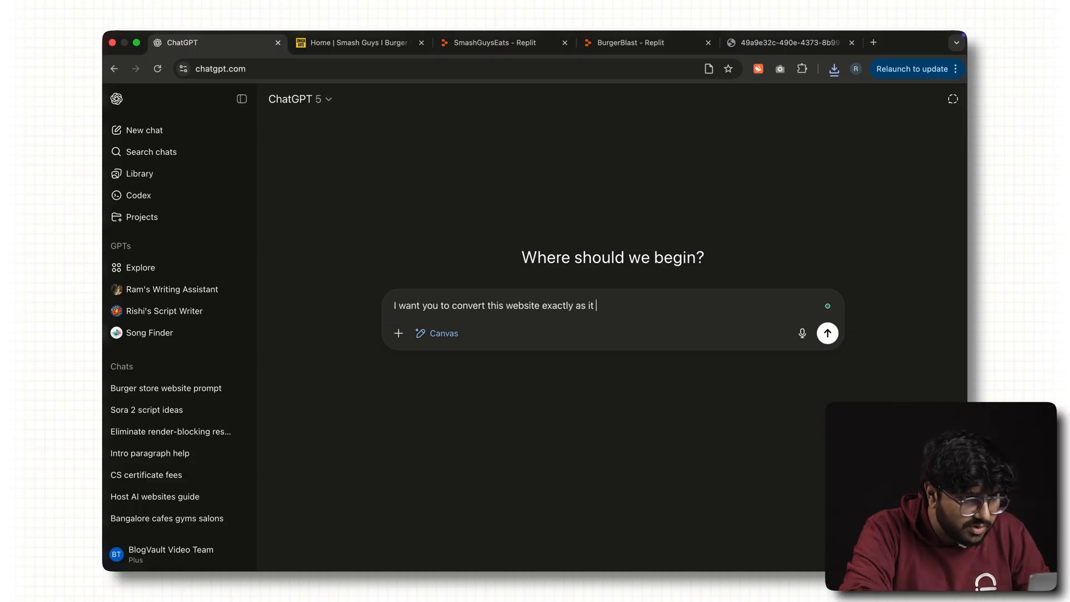
text(is to a plugin that I can install in WordPress and use the website as a pattern. Here ar)
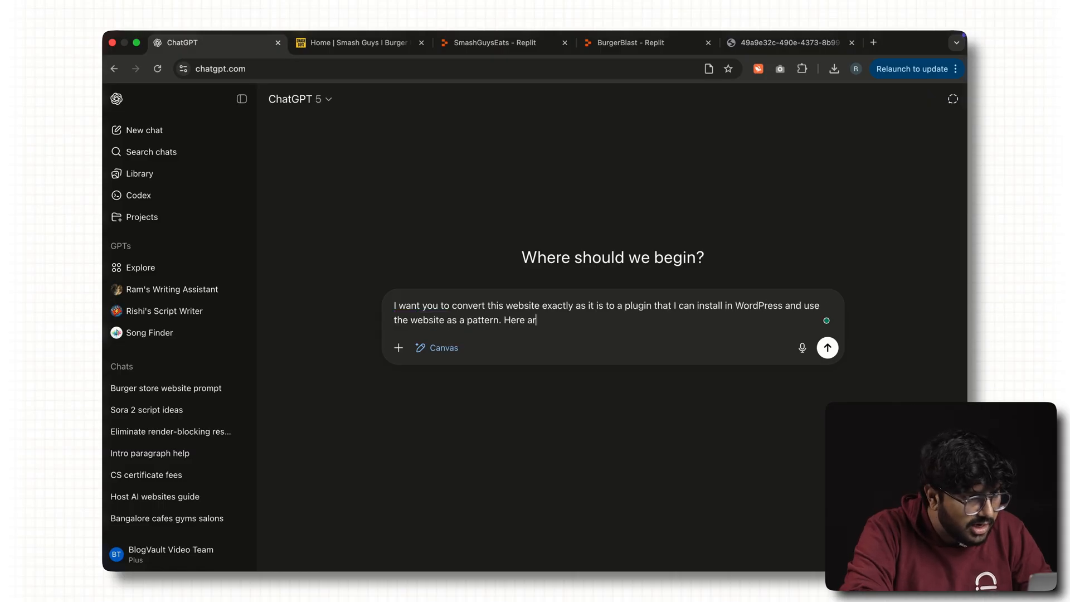
click(398, 347)
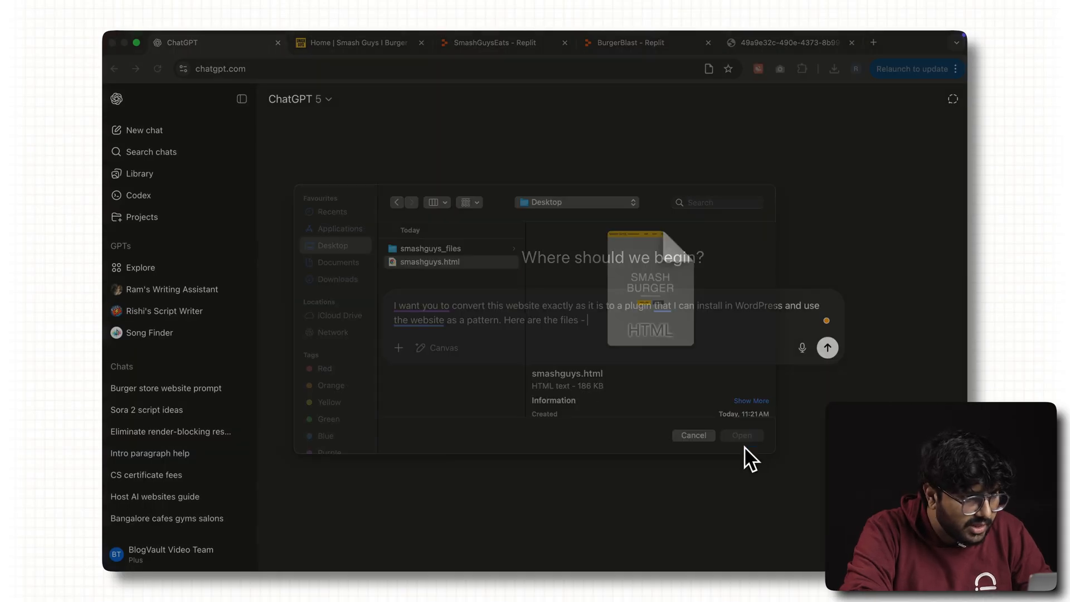
click(741, 435)
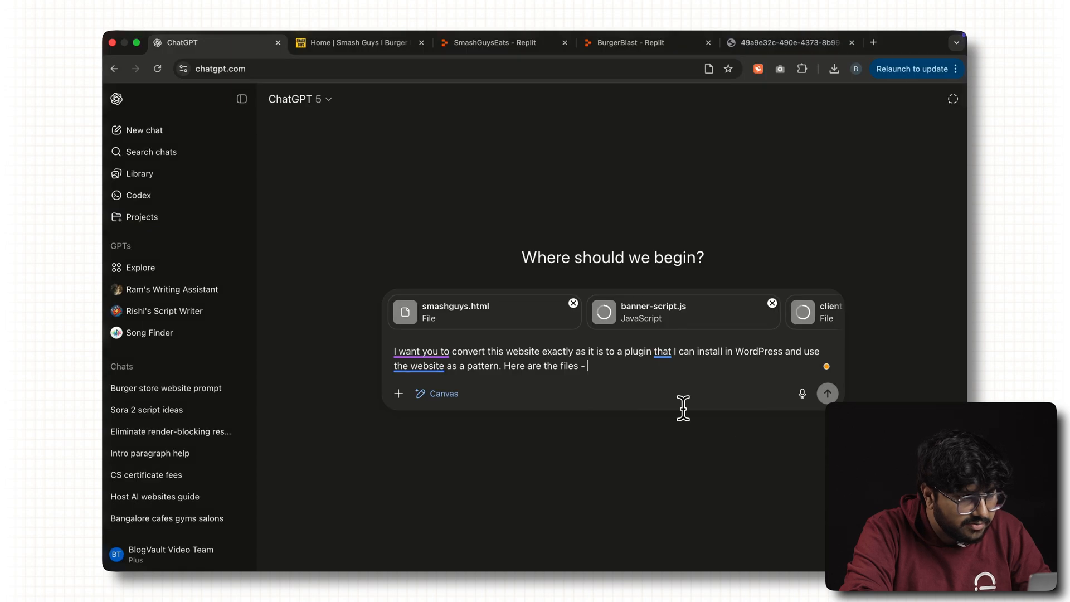
- Send the plugin conversion request with the attached site files
click(827, 393)
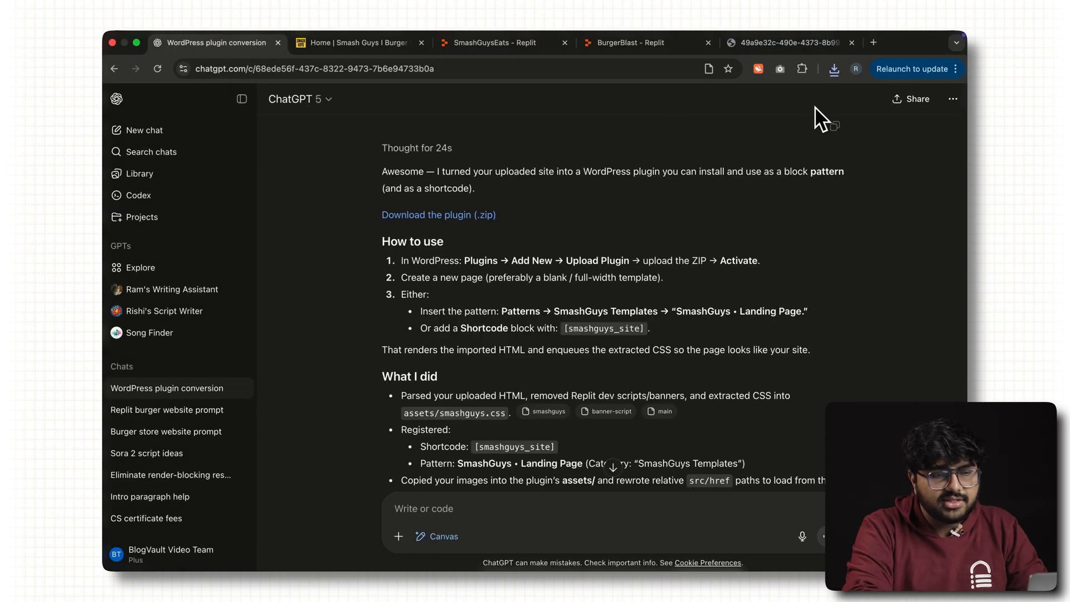
mouse_move(751, 247)
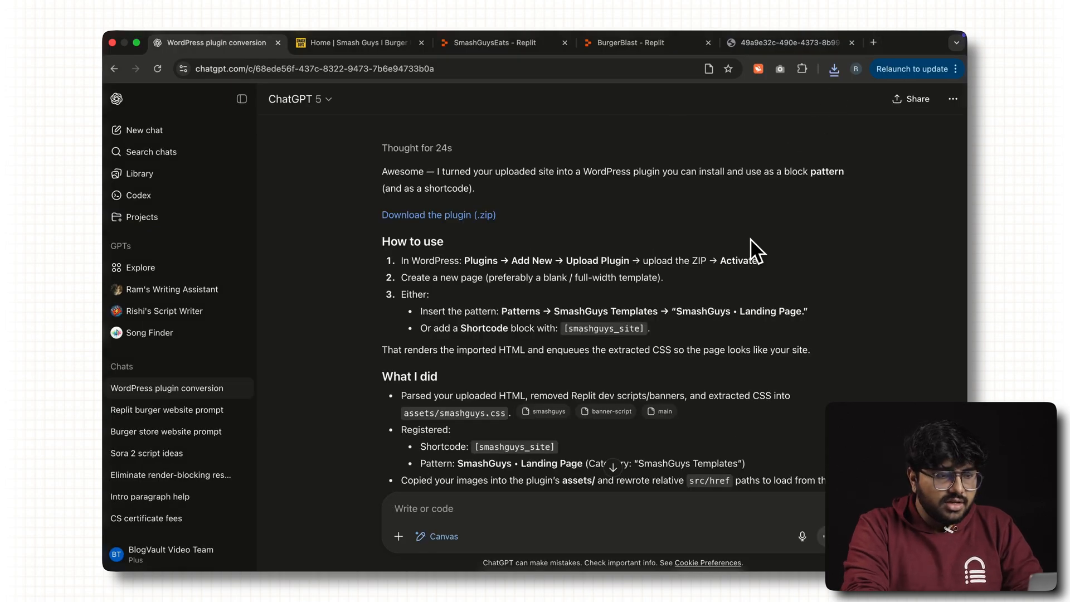
mouse_move(481, 232)
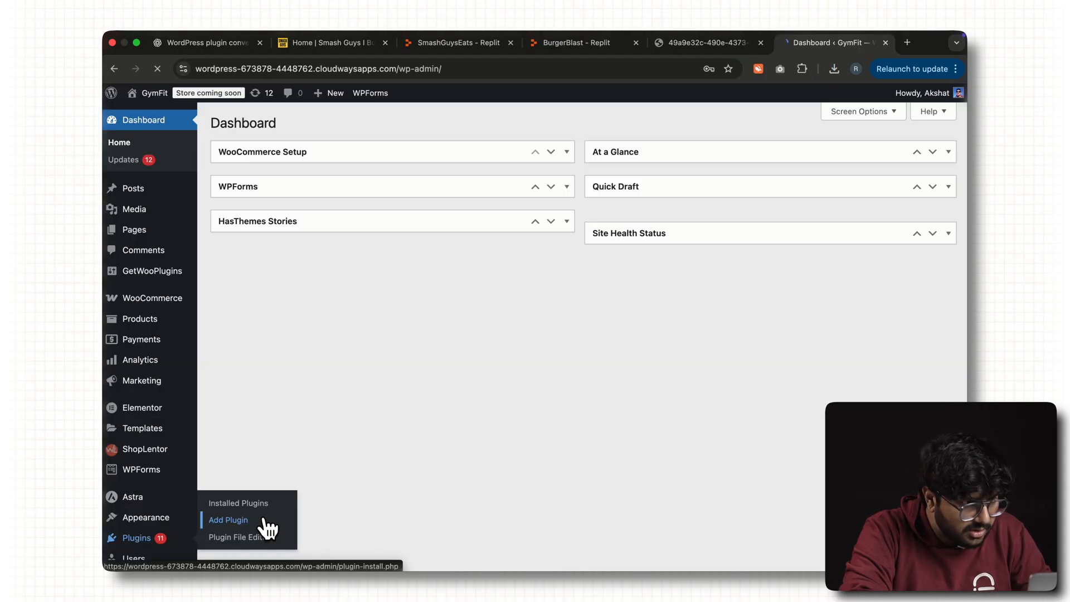
- Go to Plugins > Add Plugin and reveal the Upload Plugin form
click(228, 519)
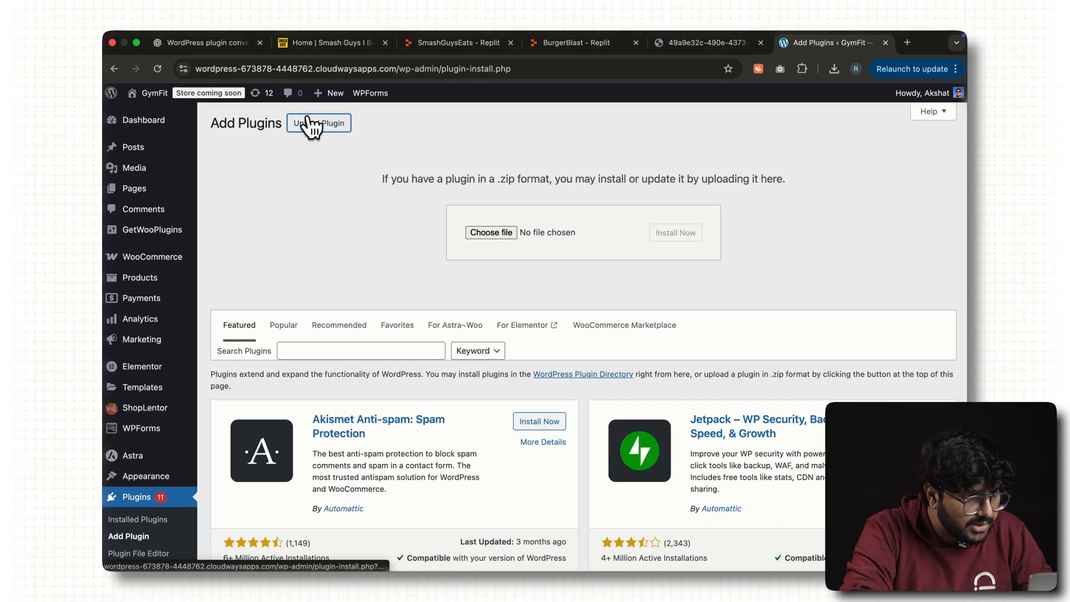
click(490, 232)
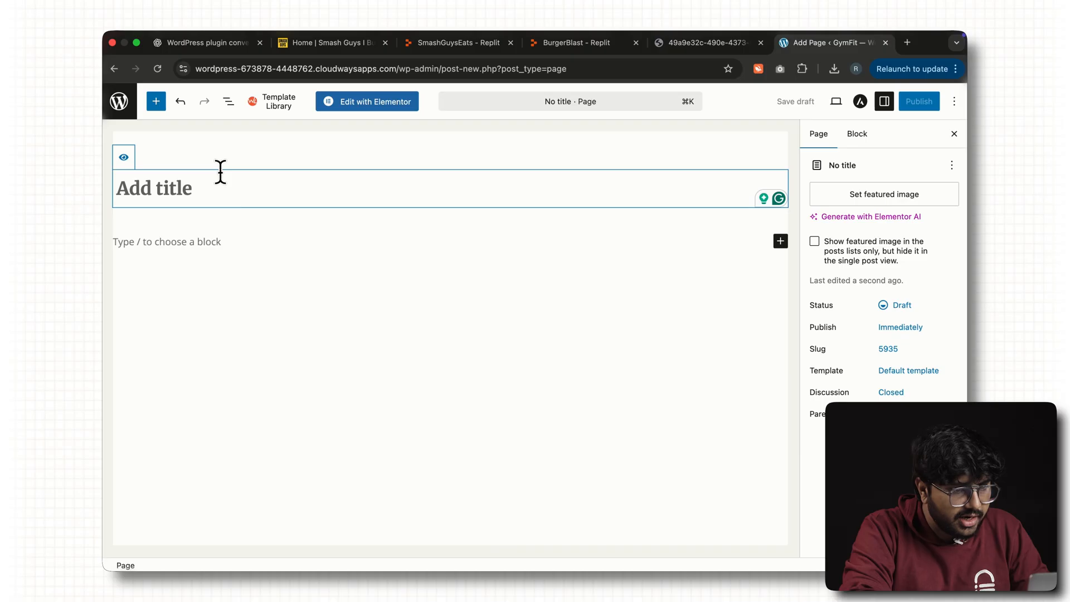
- Edit the new page in Elementor and set its Page Layout to Elementor Canvas
click(884, 101)
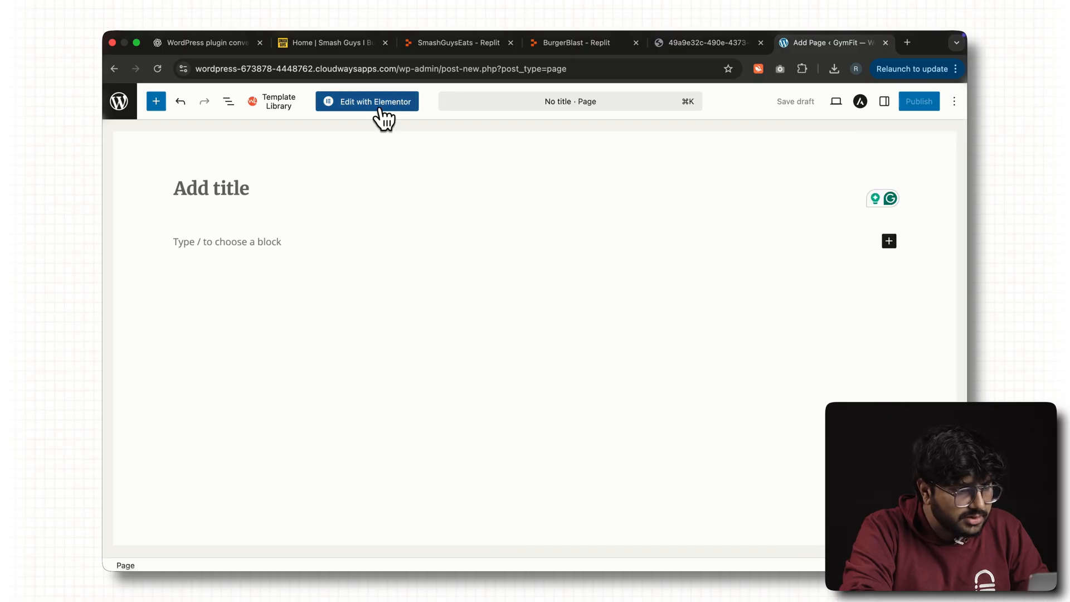
click(367, 101)
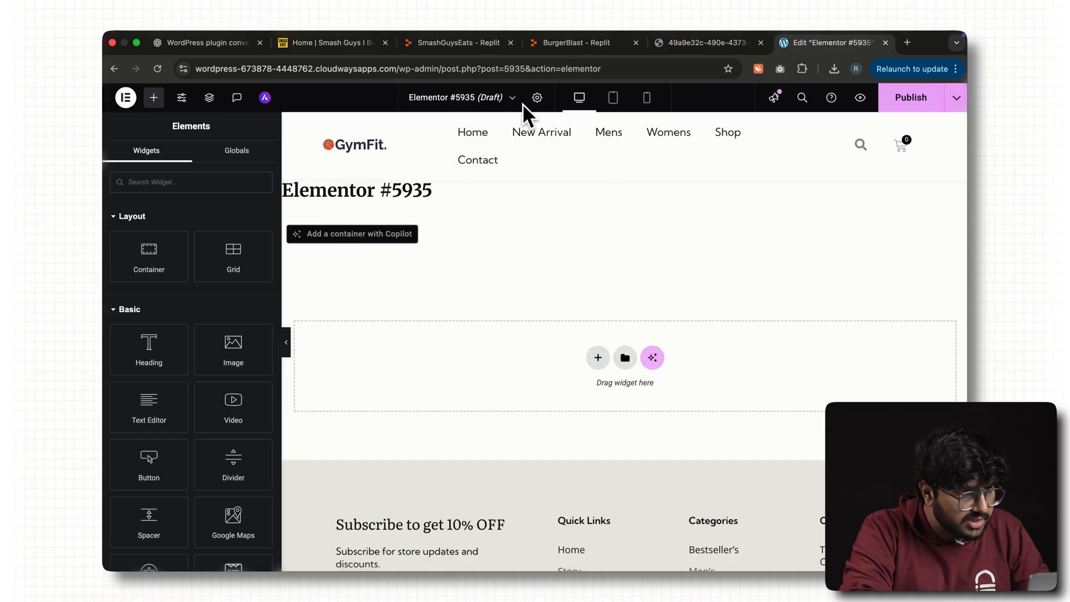
click(537, 97)
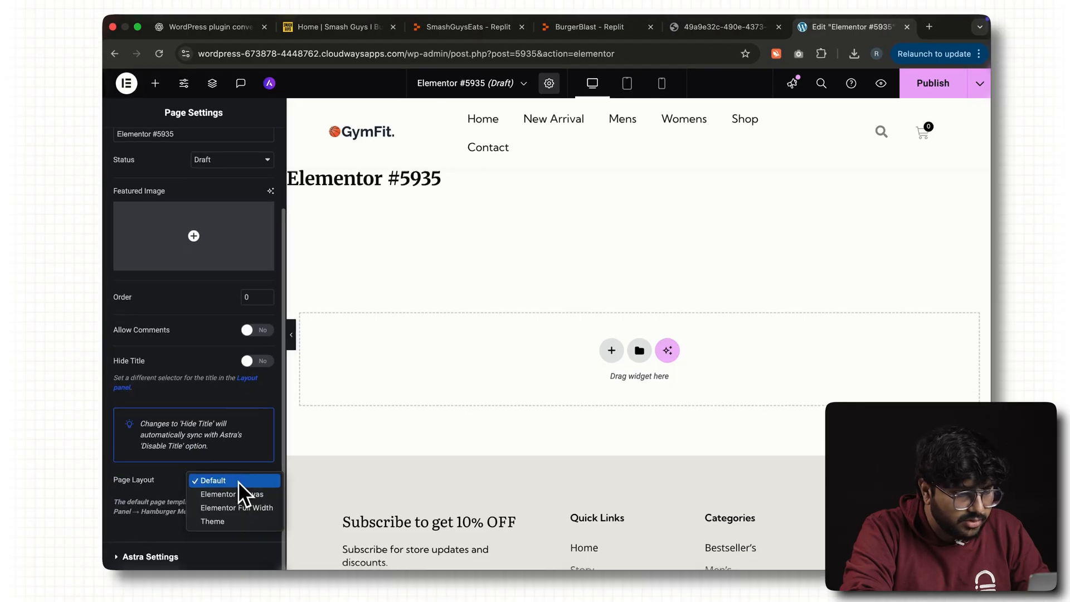
click(235, 493)
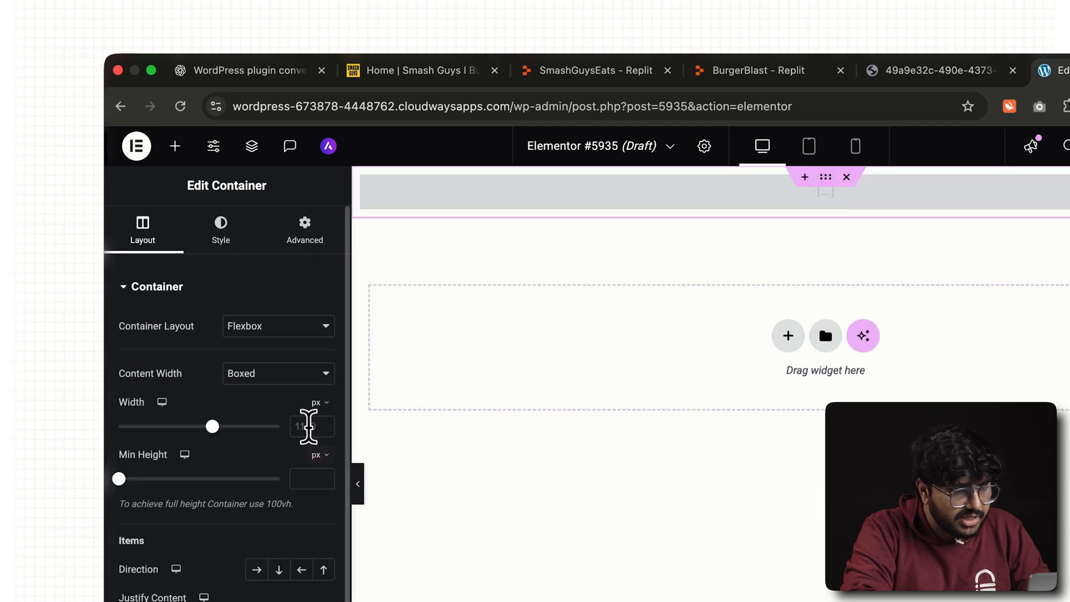
- Add a [smashguys_site] Shortcode widget, apply it, and publish the page
click(277, 374)
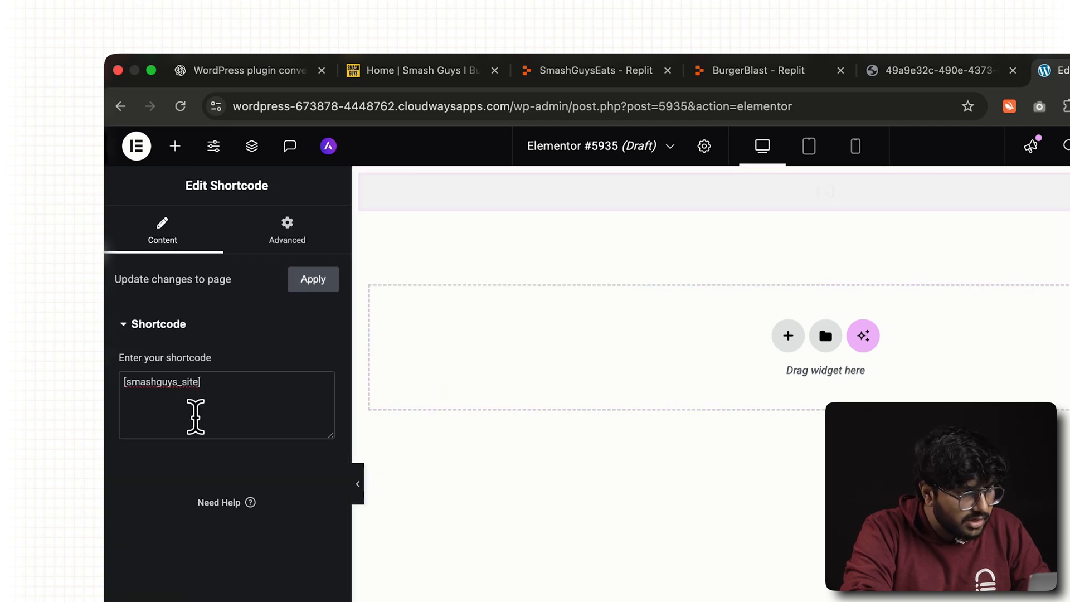
click(312, 279)
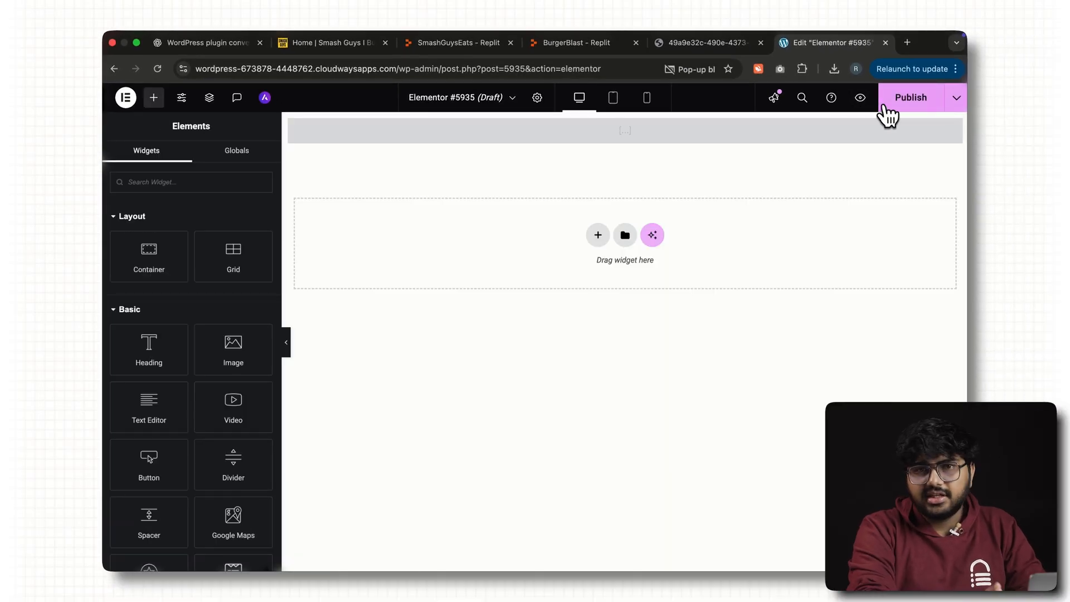
click(910, 97)
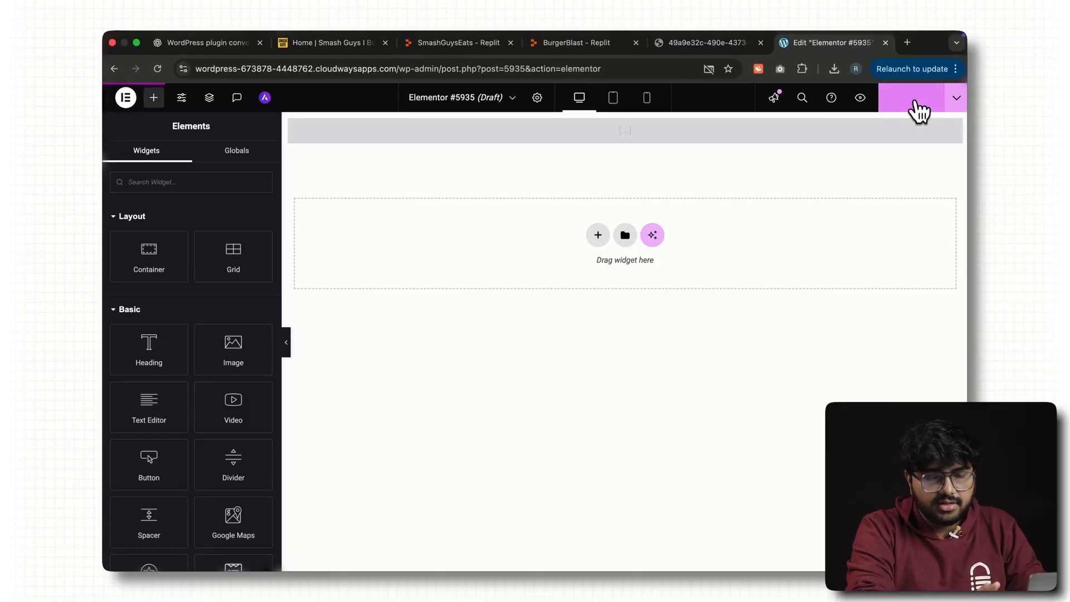
click(909, 97)
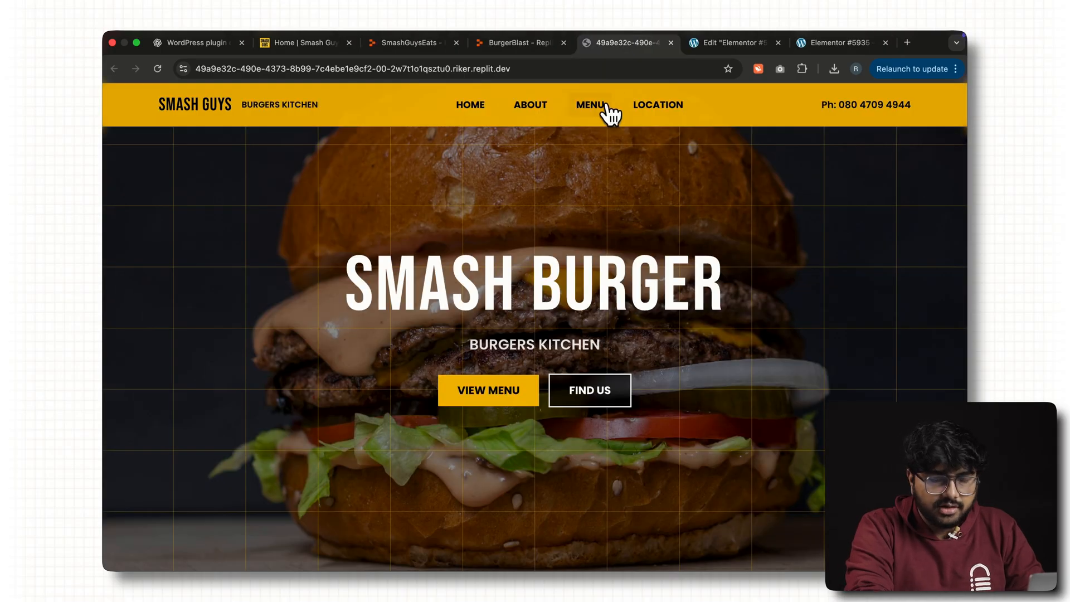
mouse_move(849, 105)
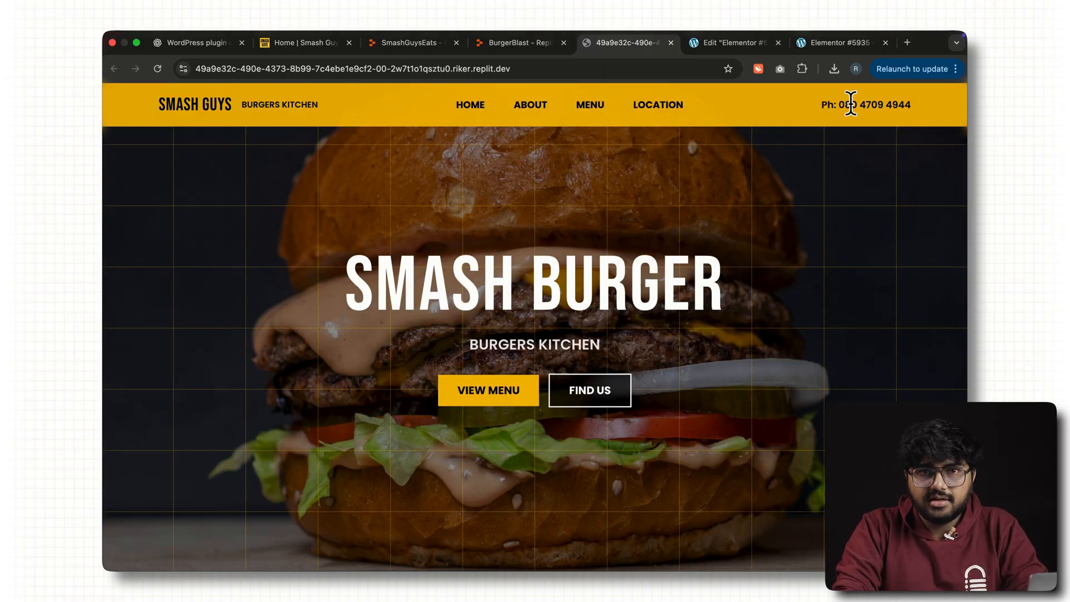
- Scroll through the Our Story and Our Menu sections, then return to WordPress plugins
scroll(down, 3)
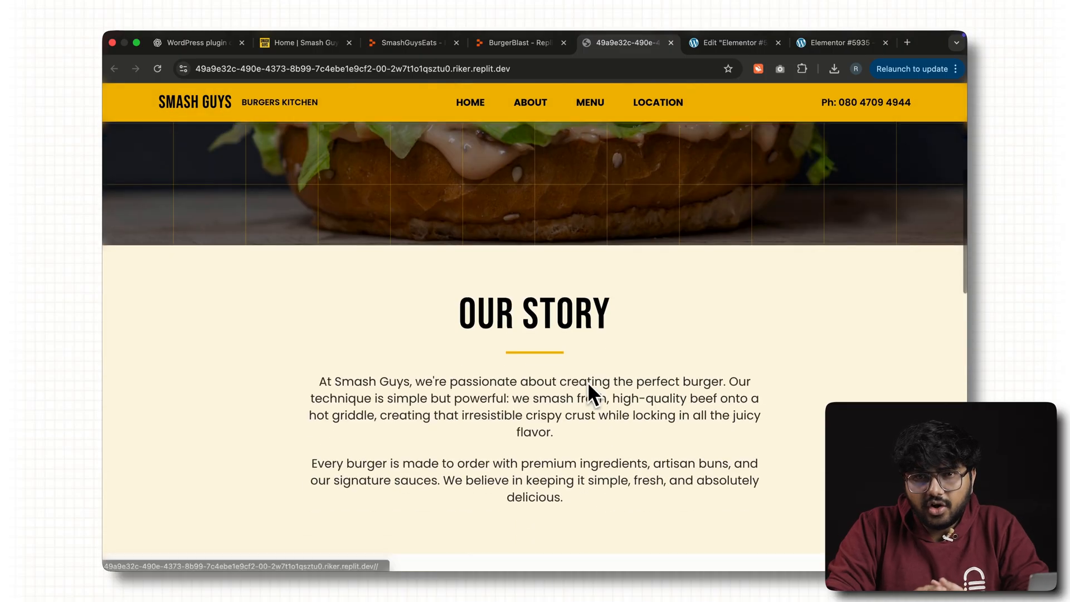
scroll(down, 3)
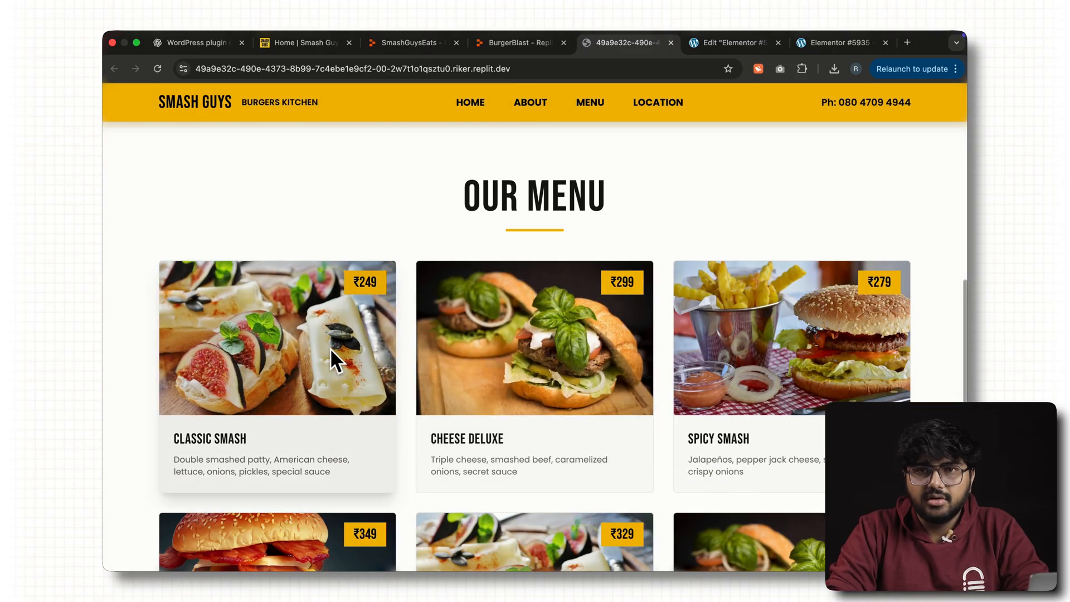
click(197, 39)
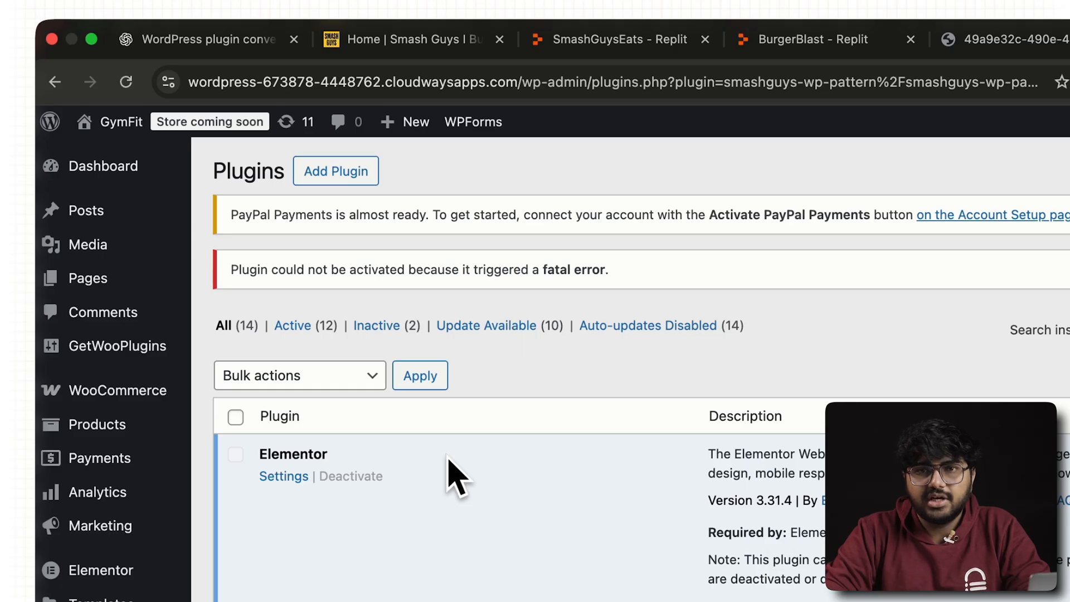
- Download the rebuilt fixed plugin zip from ChatGPT after the activation fatal error
scroll(down, 3)
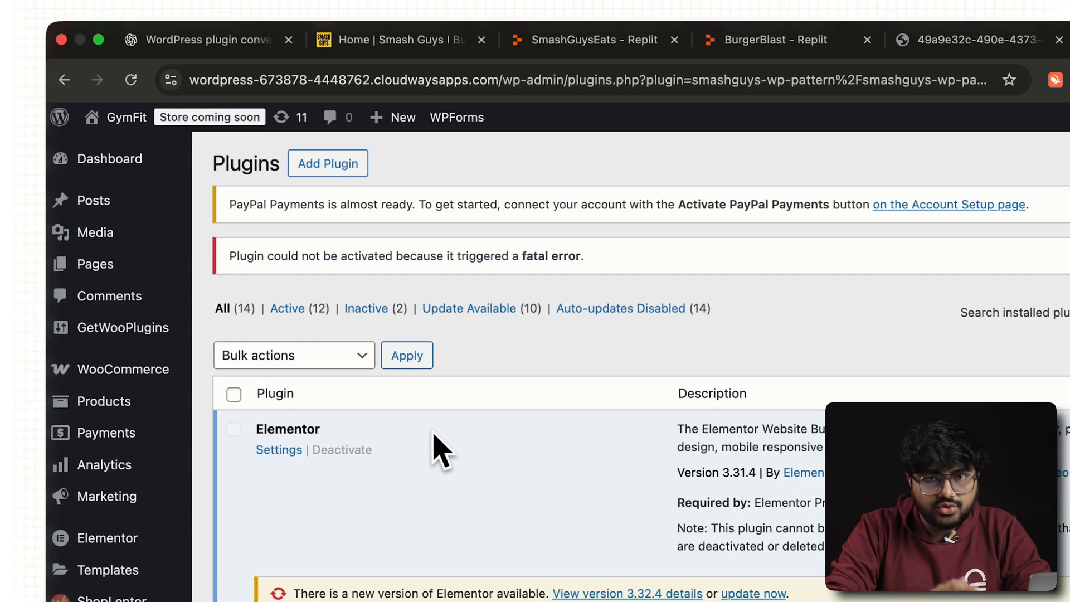
click(205, 42)
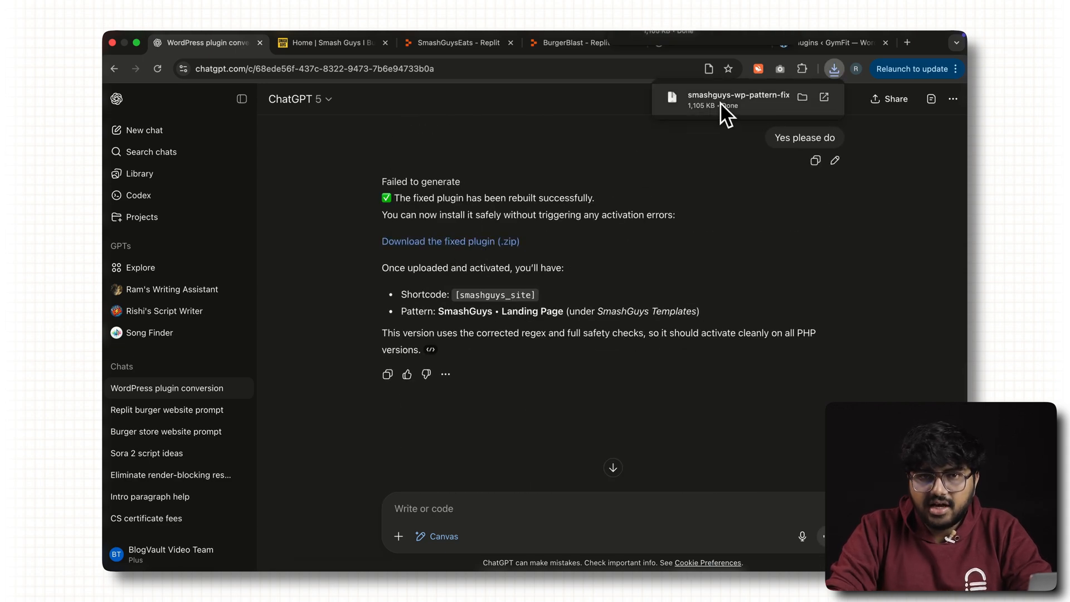
click(832, 43)
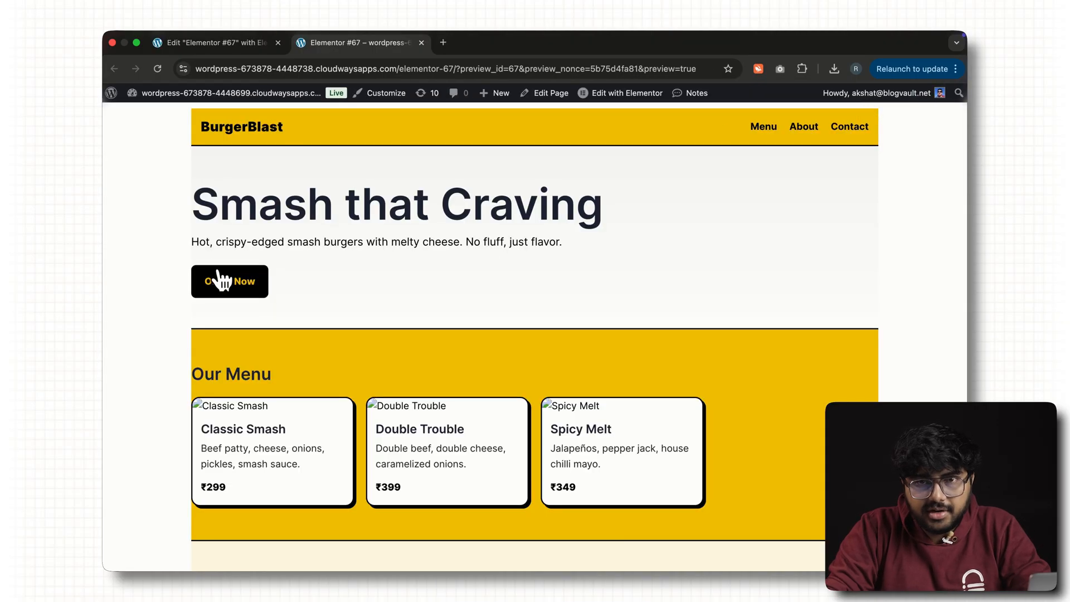
mouse_move(331, 119)
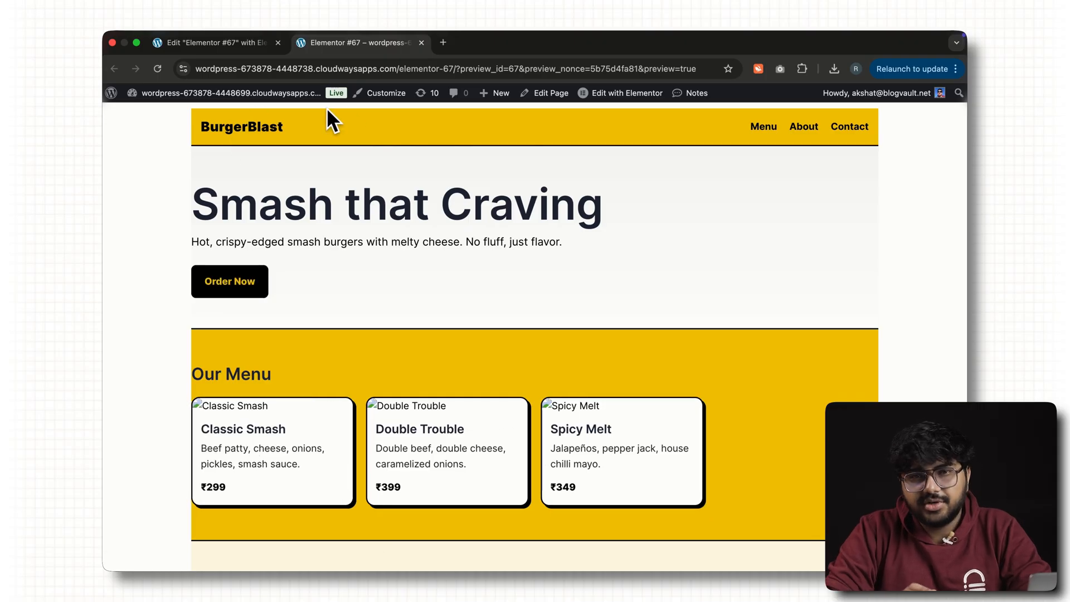
- Compare the Elementor #67 BurgerBlast preview with the original Smash Guys Replit site
scroll(down, 3)
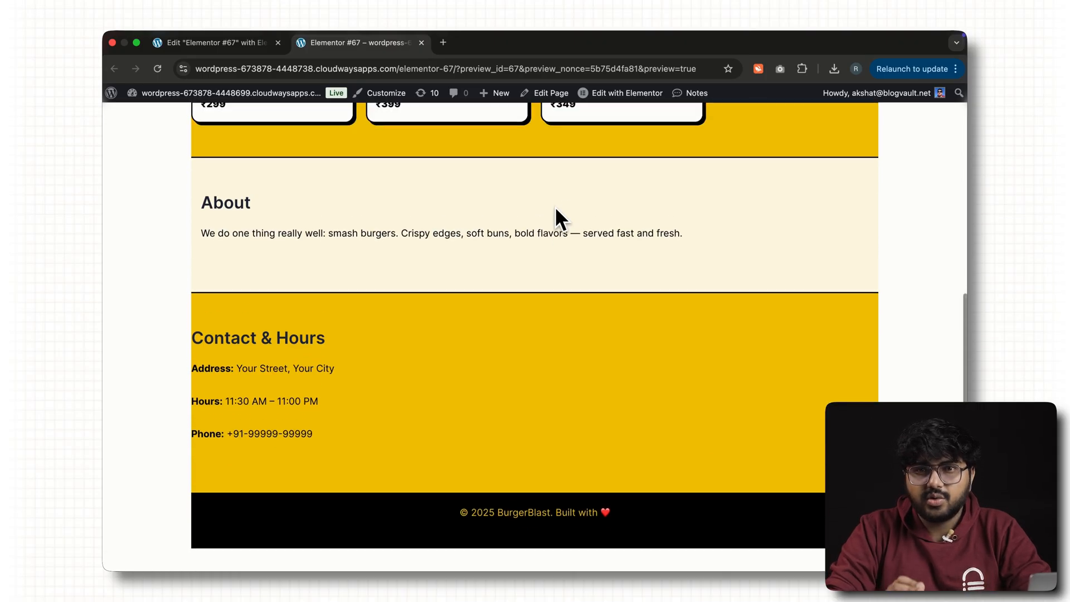
scroll(up, 3)
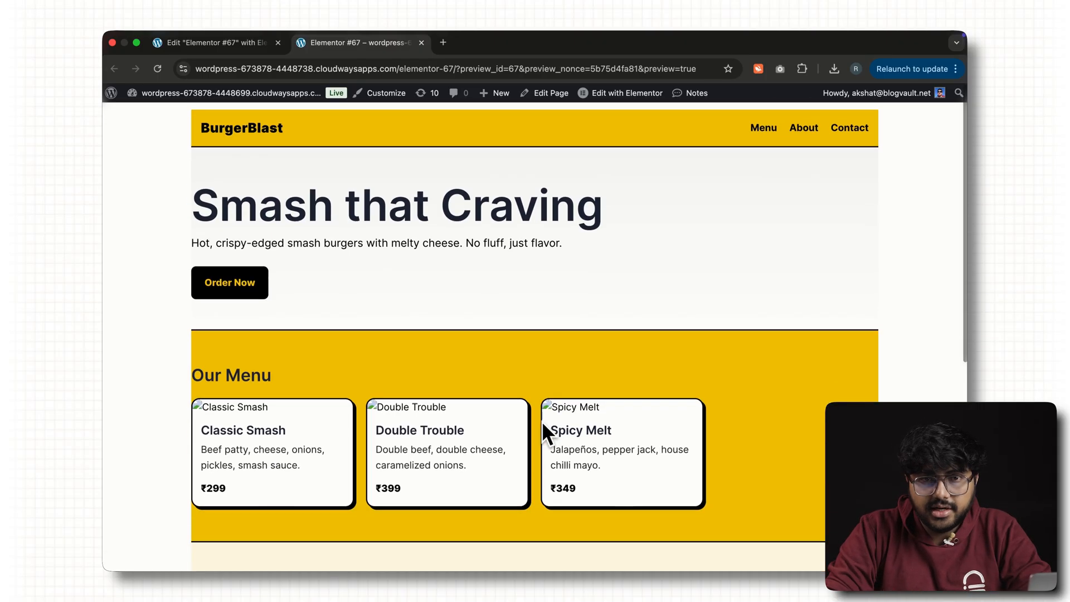
click(706, 42)
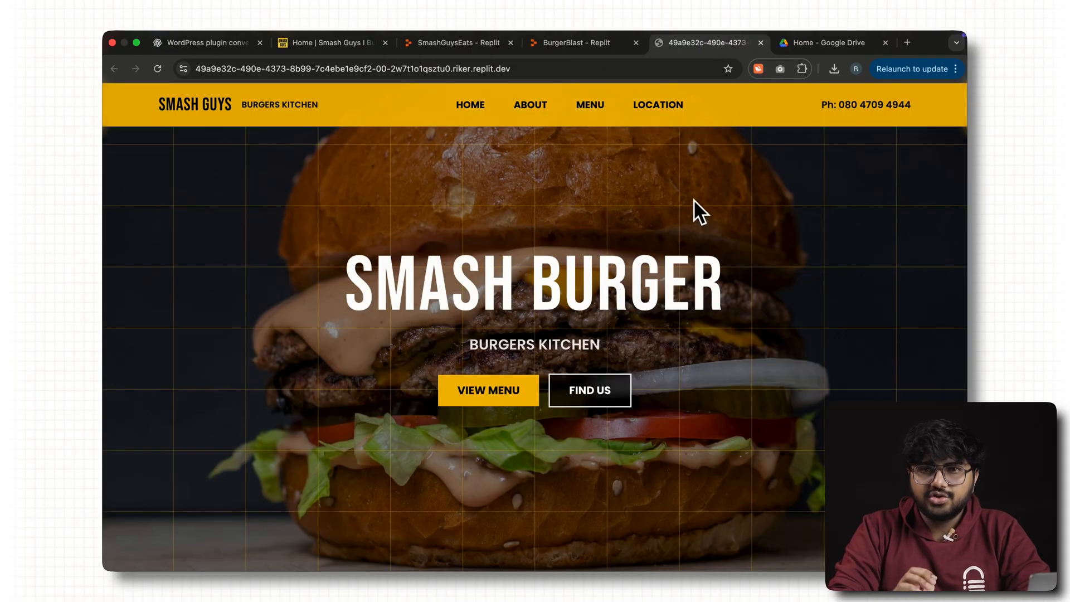
scroll(down, 3)
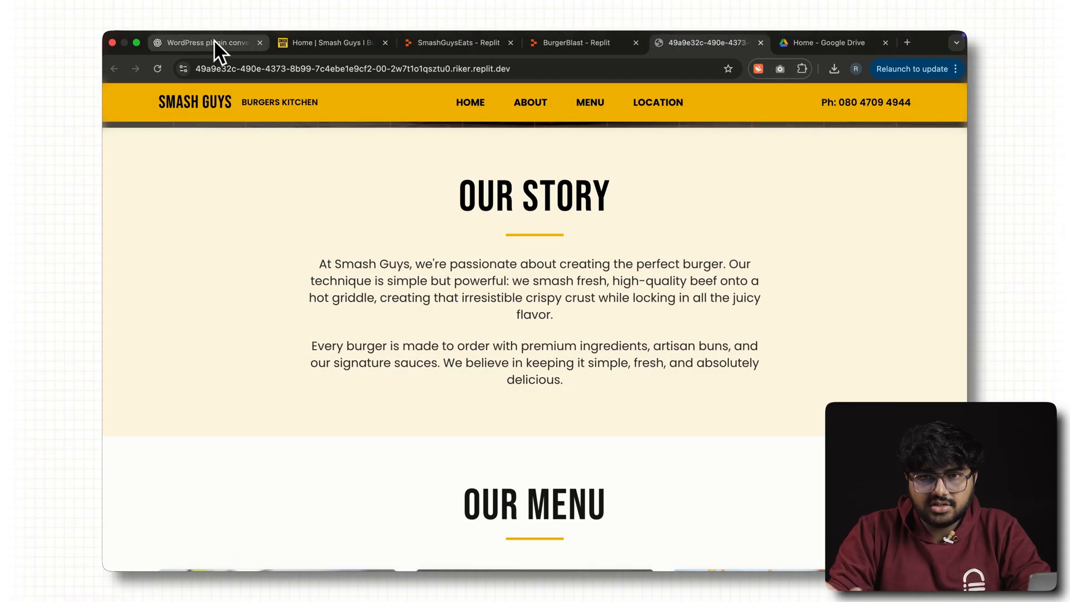
click(208, 43)
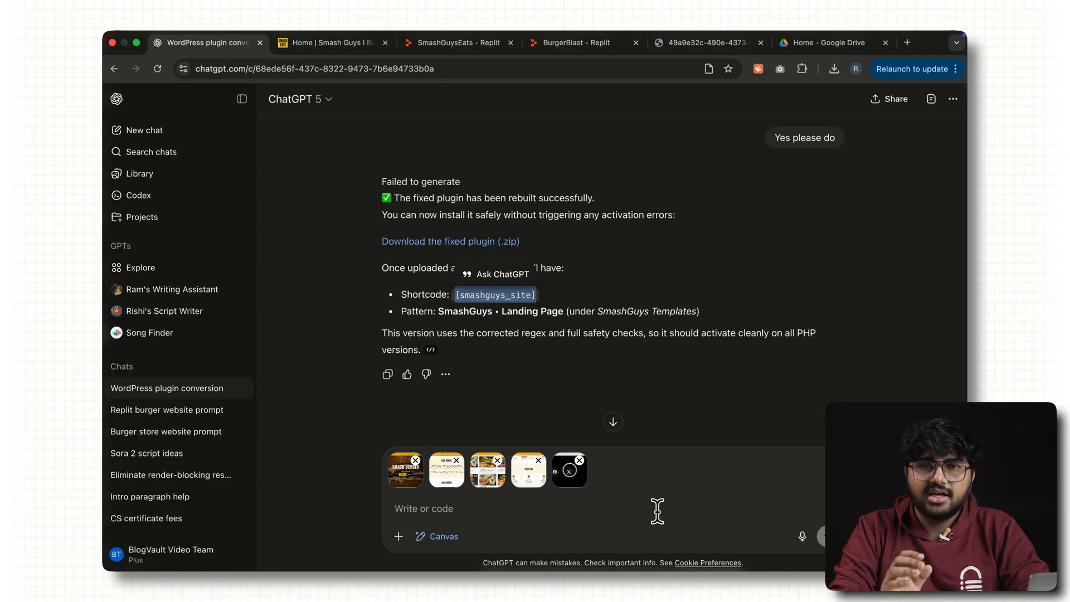
- Ask ChatGPT to recreate the five screenshot sections exactly in the pattern and build the plugin
text(These are the different w)
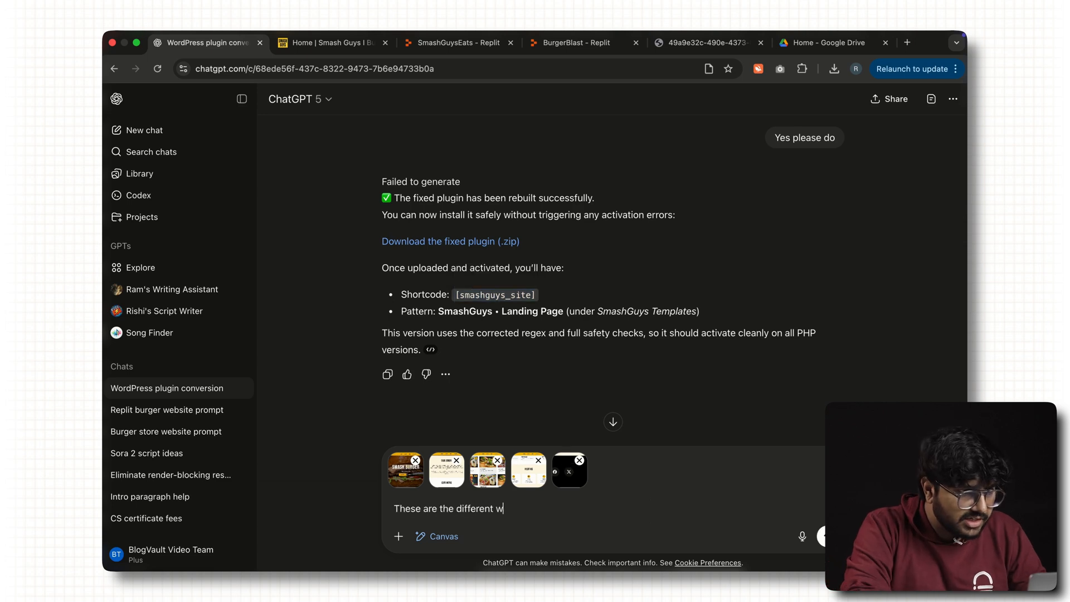
text(sections of my website. I want you to recreate this ex)
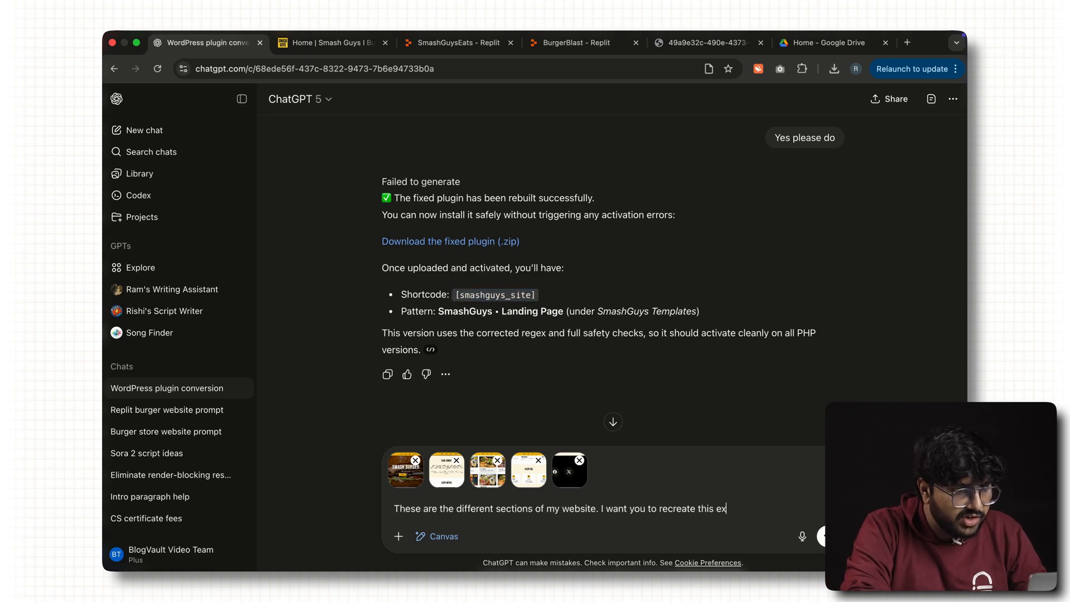
text(actly the same in the pattern)
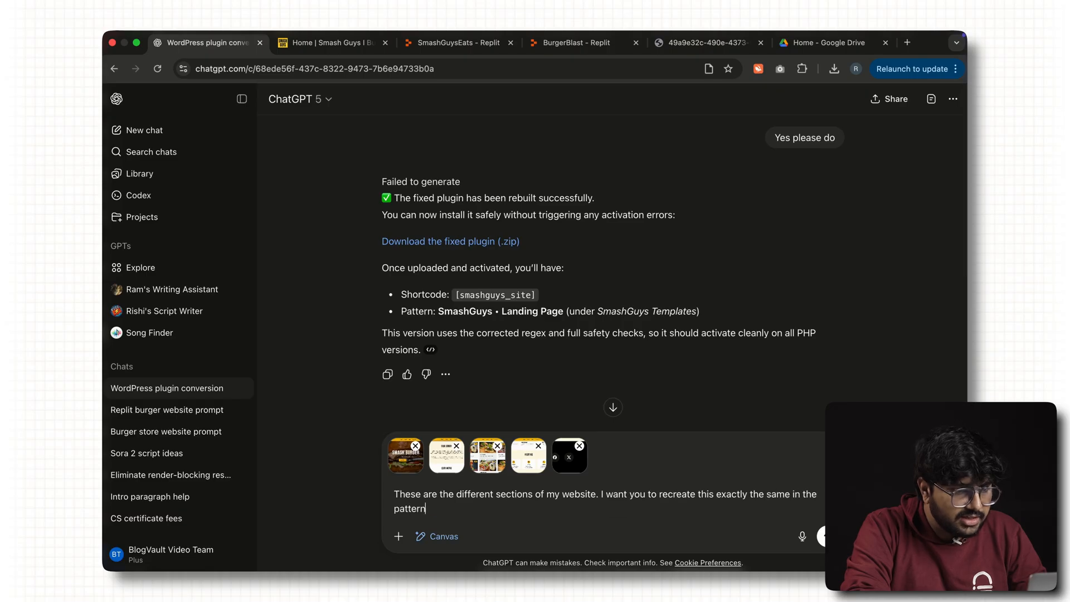
text(and then create the plguin)
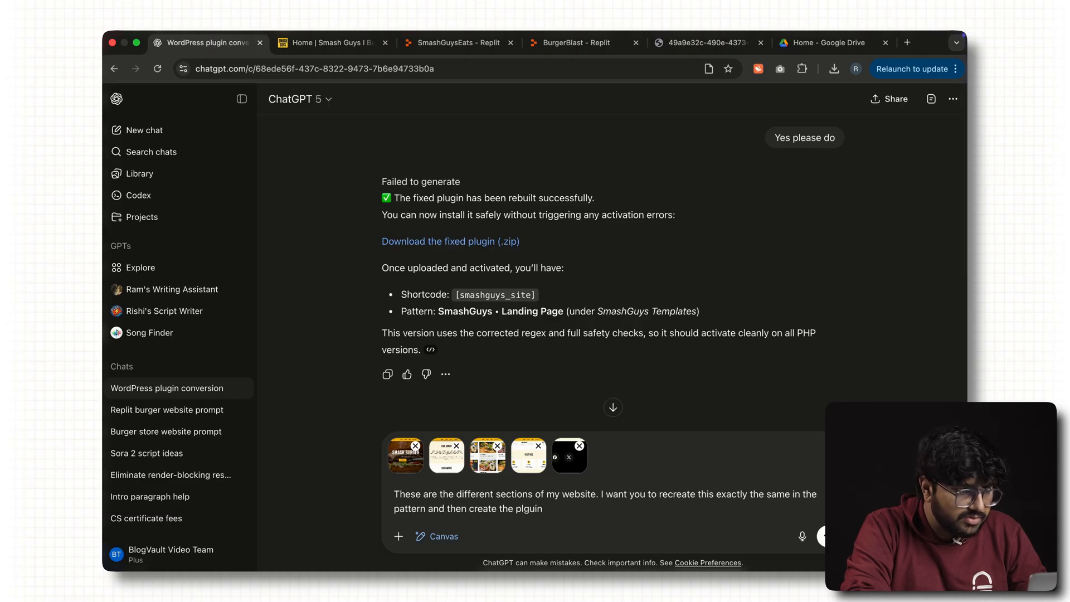
text(so I can use it on my WordPress)
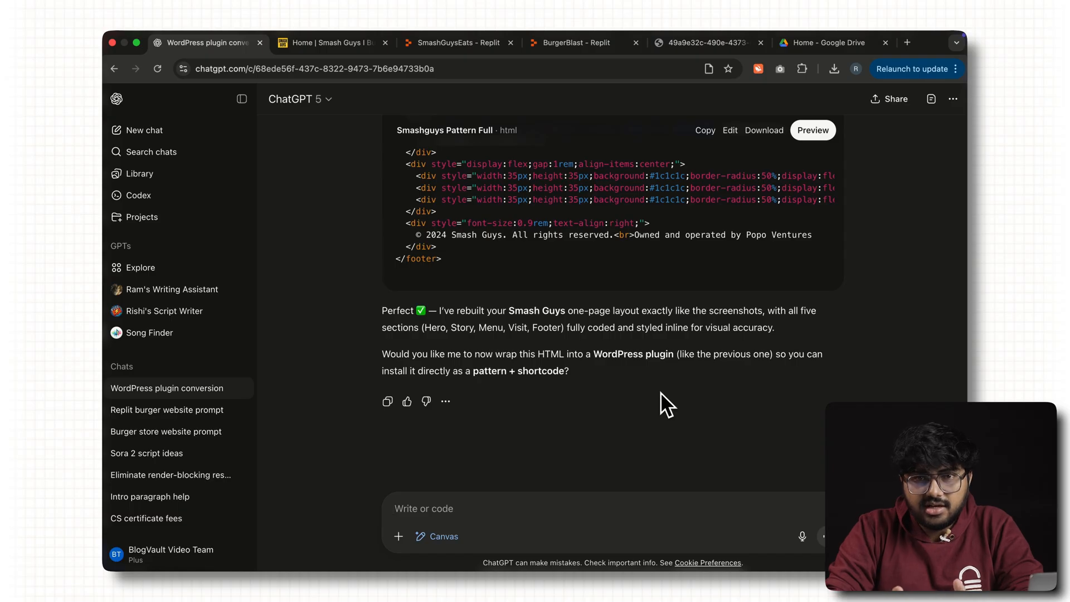
- Preview the Smashguys Pattern Full code block and scroll through the rendered layout
click(812, 130)
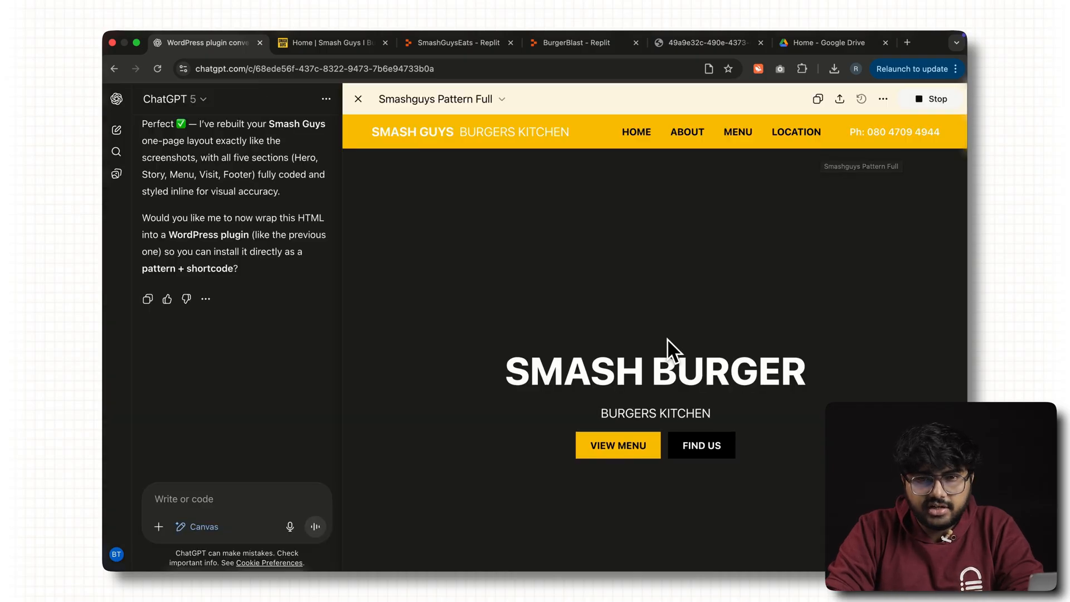
scroll(down, 3)
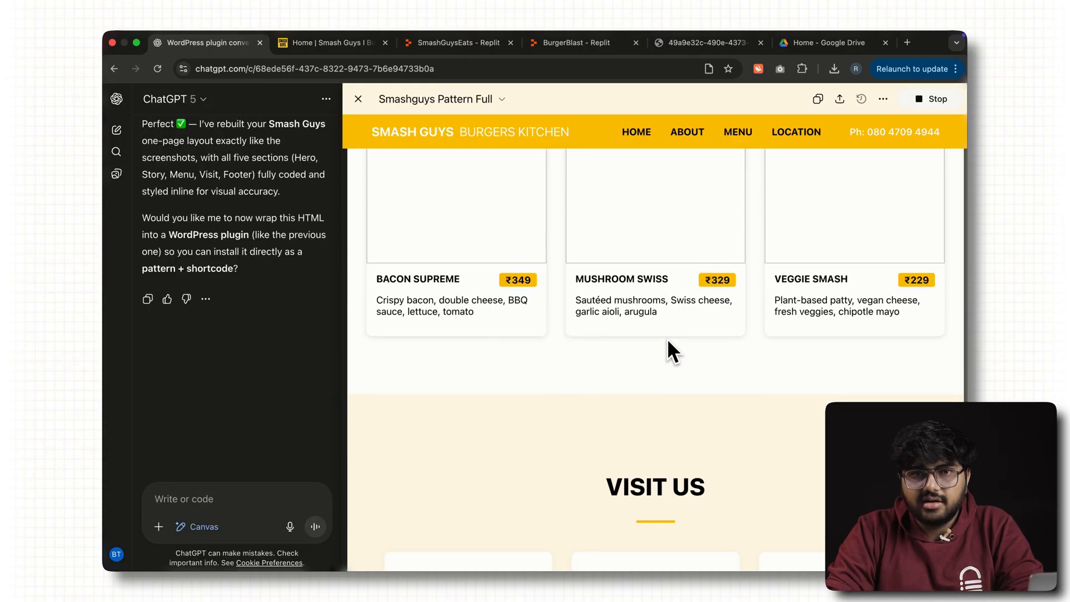
click(158, 525)
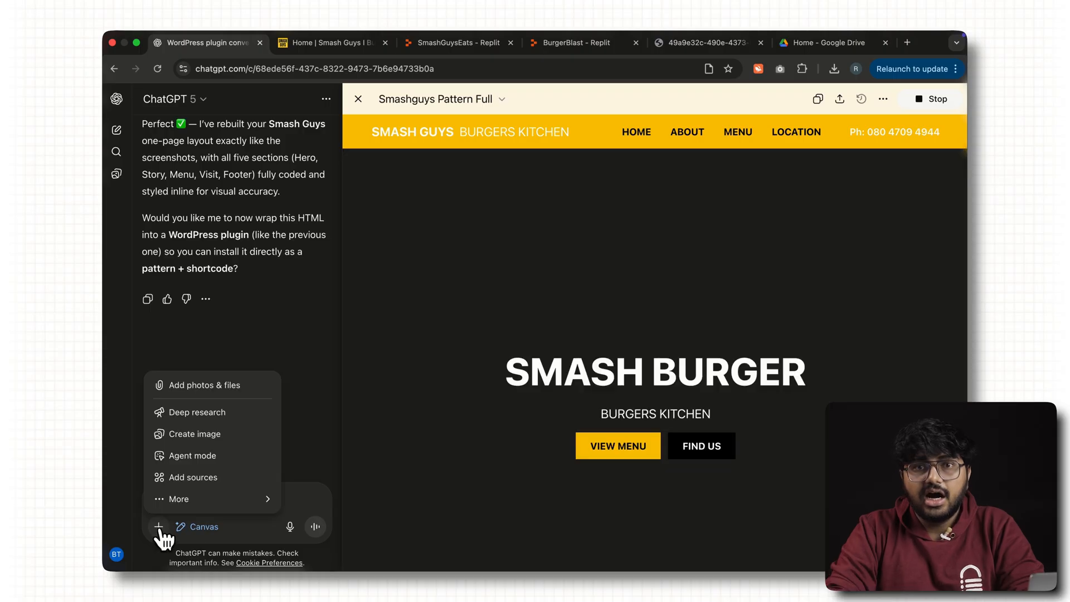
click(207, 385)
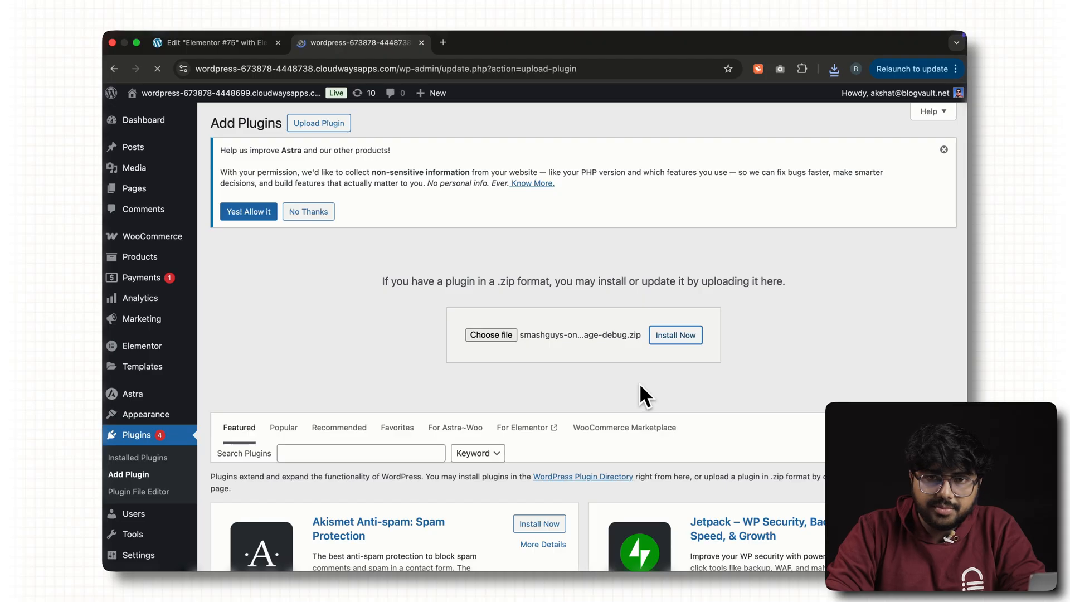
- Install the chosen Smash Guys debug zip, then scroll the original site into Our Story
click(675, 335)
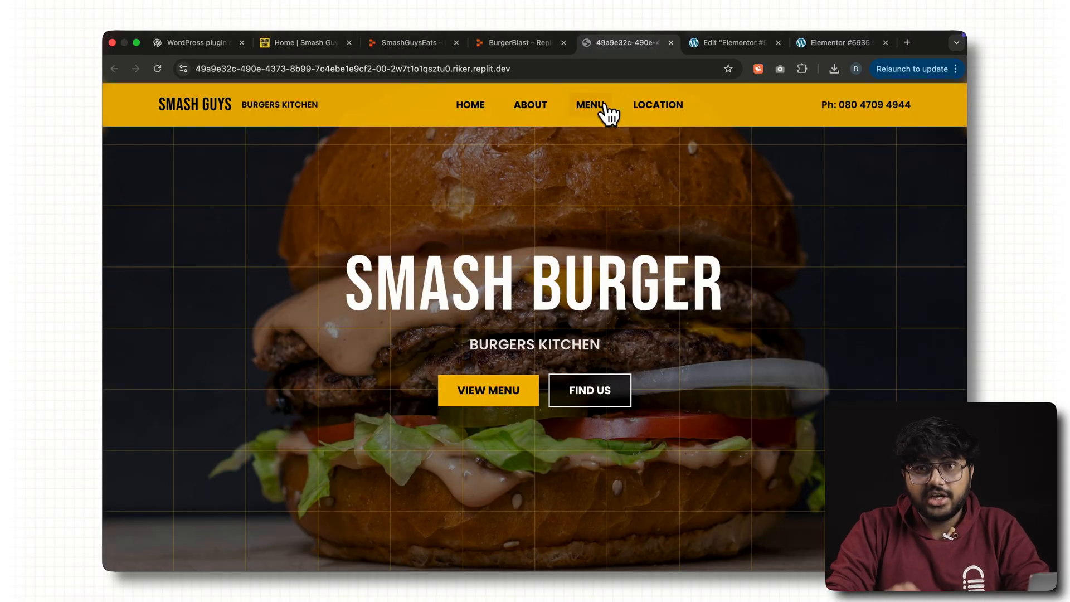
mouse_move(657, 109)
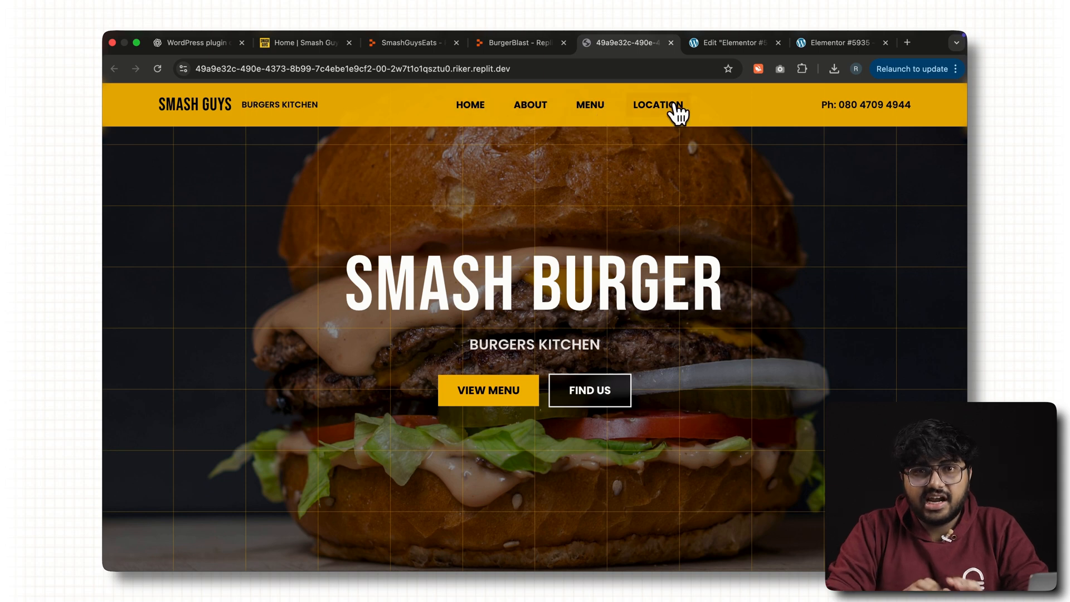
scroll(down, 3)
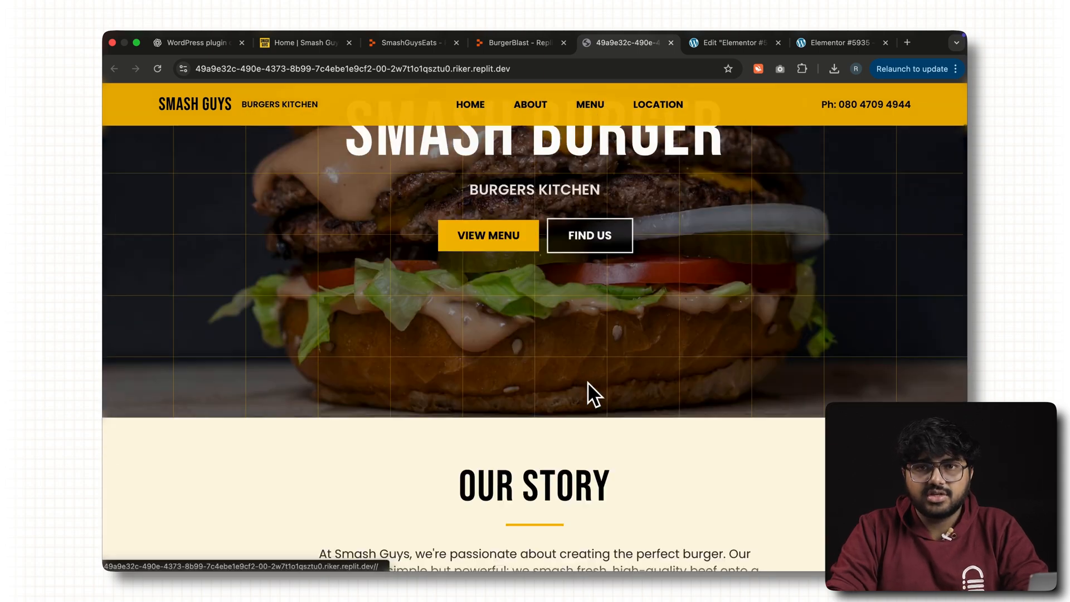